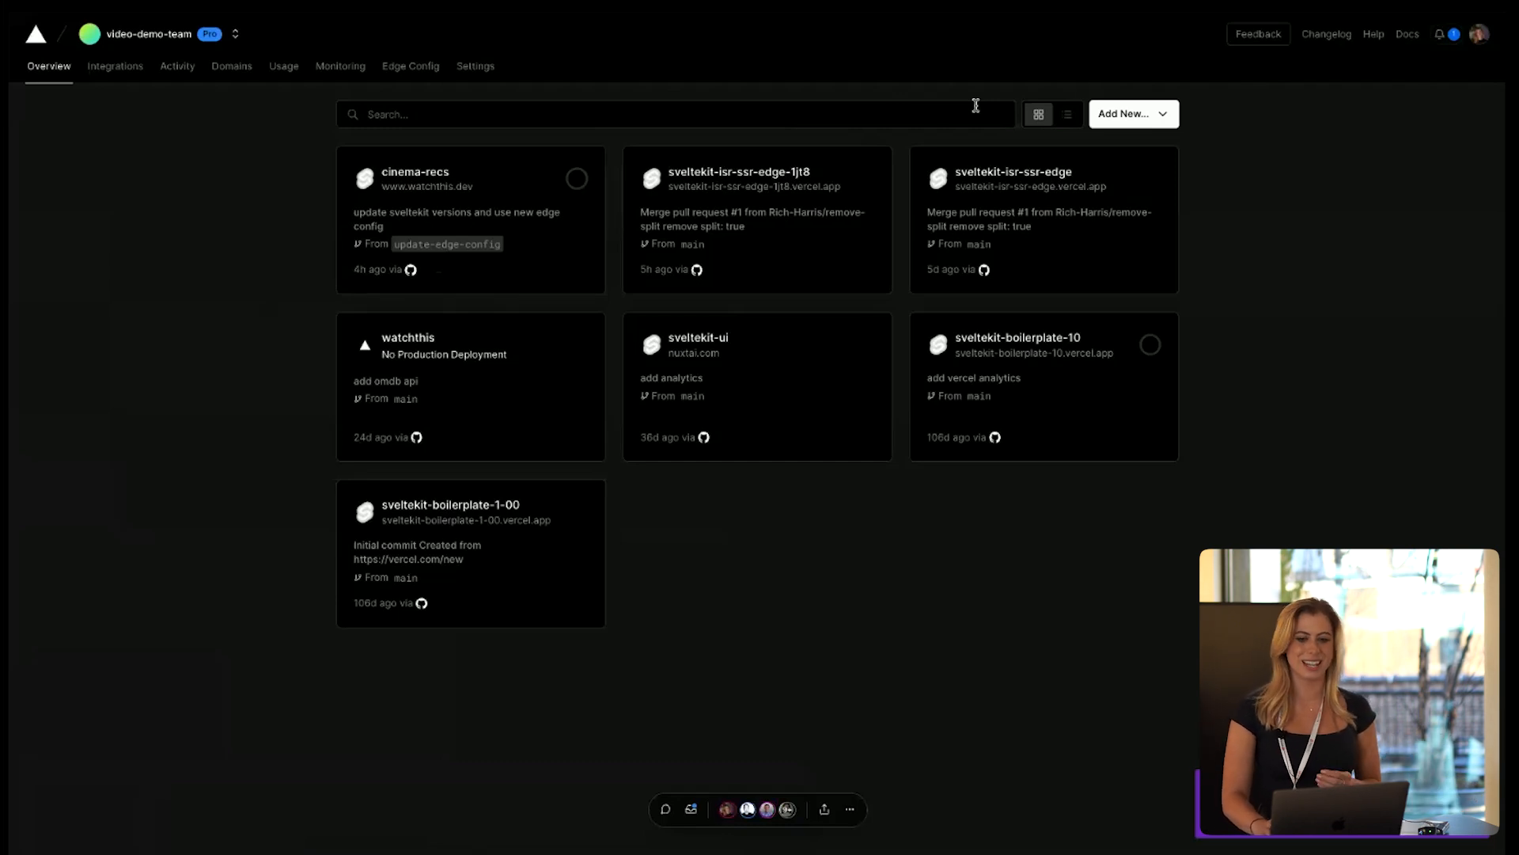
# - Import the sveltekit-isr-ssr-edge repository as a new project with the SvelteKit preset and deploy it
pyautogui.click(1127, 113)
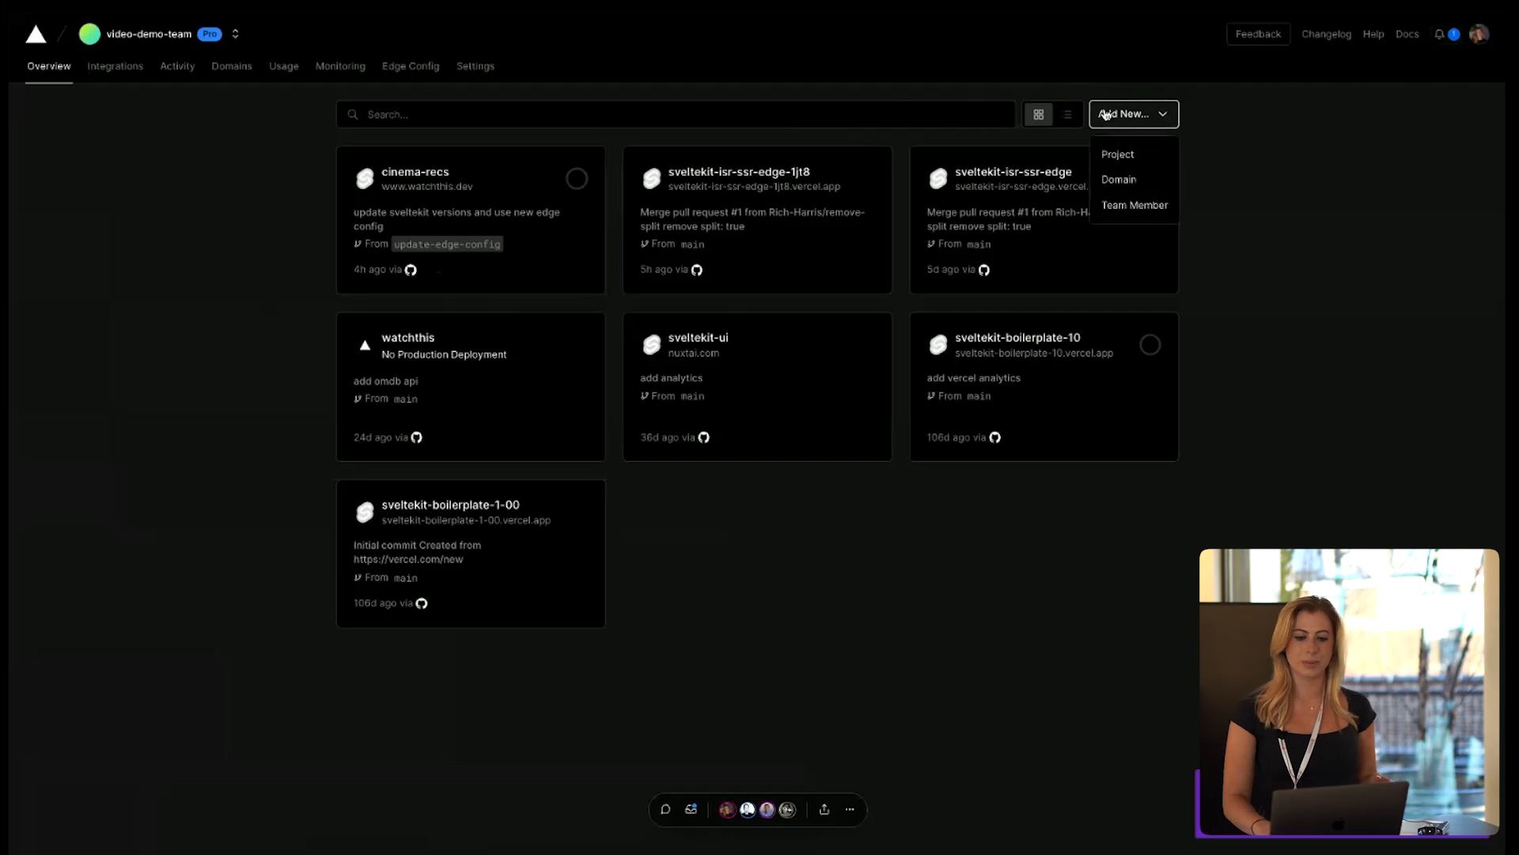
pyautogui.moveTo(1118, 154)
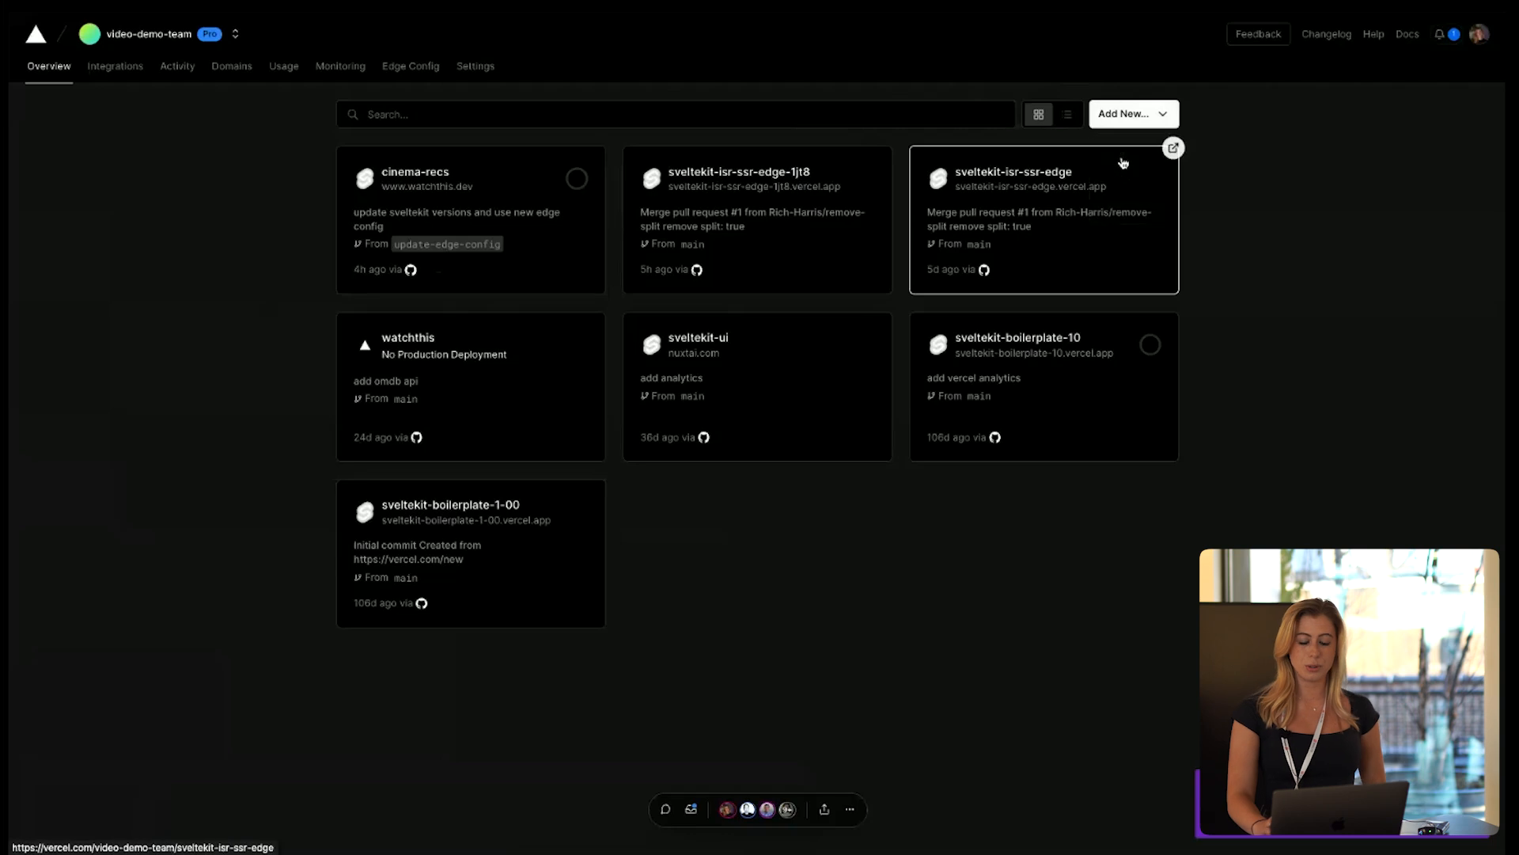
pyautogui.click(1127, 114)
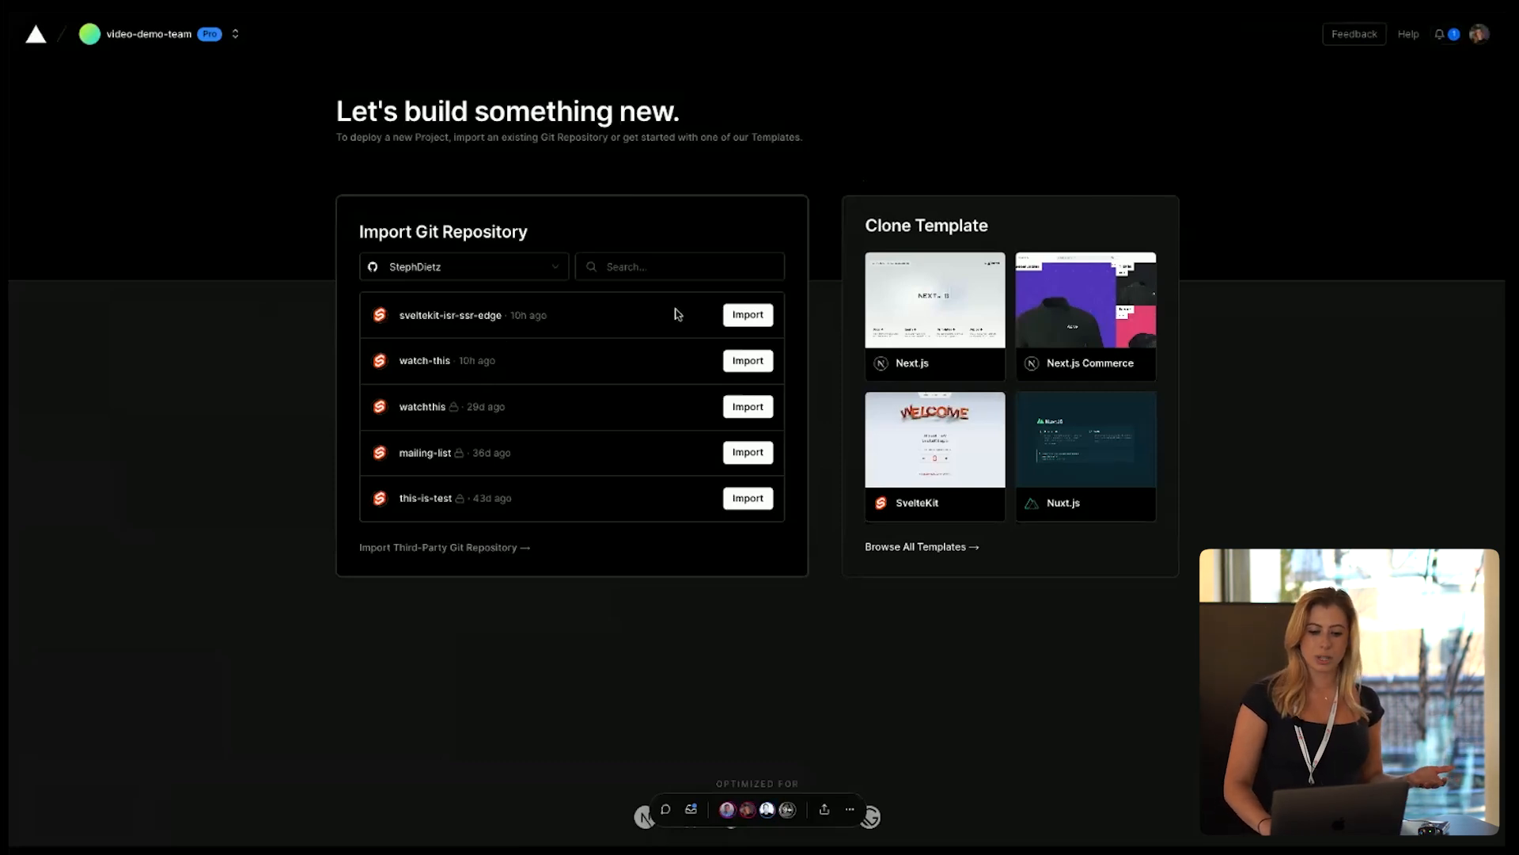
pyautogui.click(747, 315)
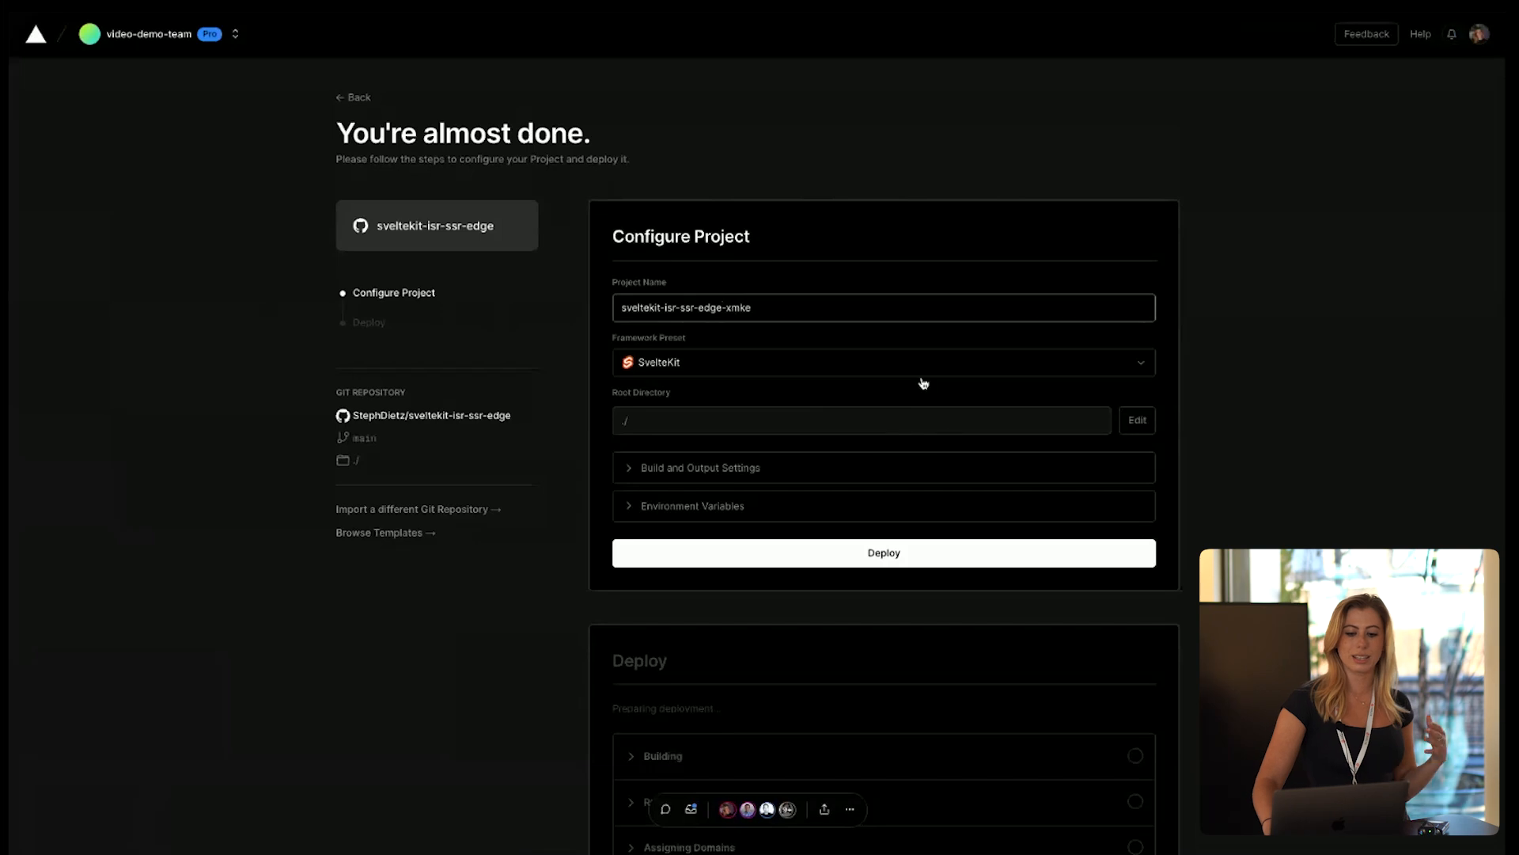
pyautogui.click(883, 553)
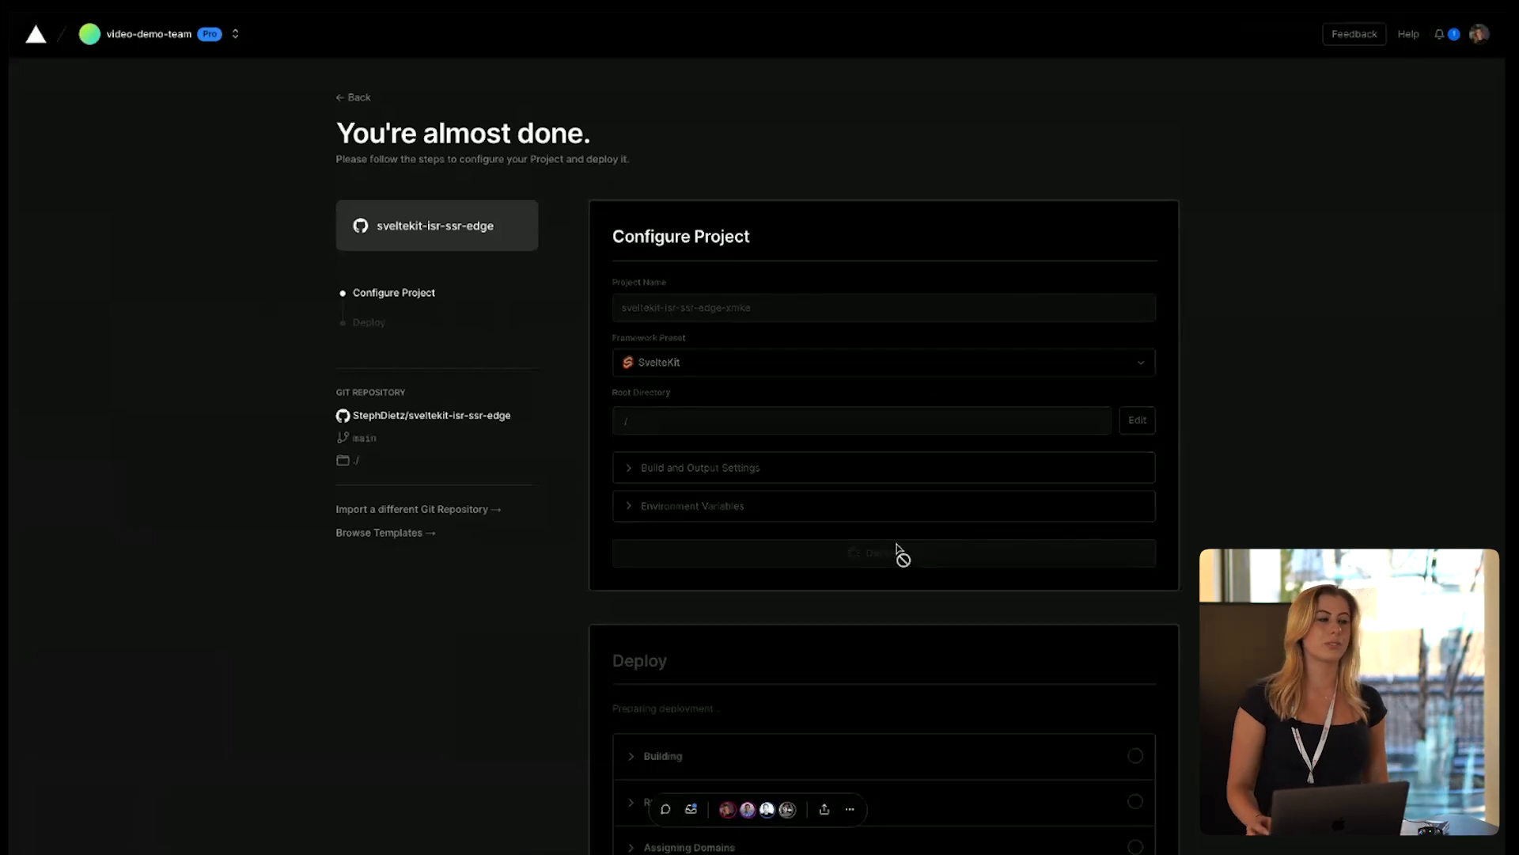
pyautogui.click(881, 552)
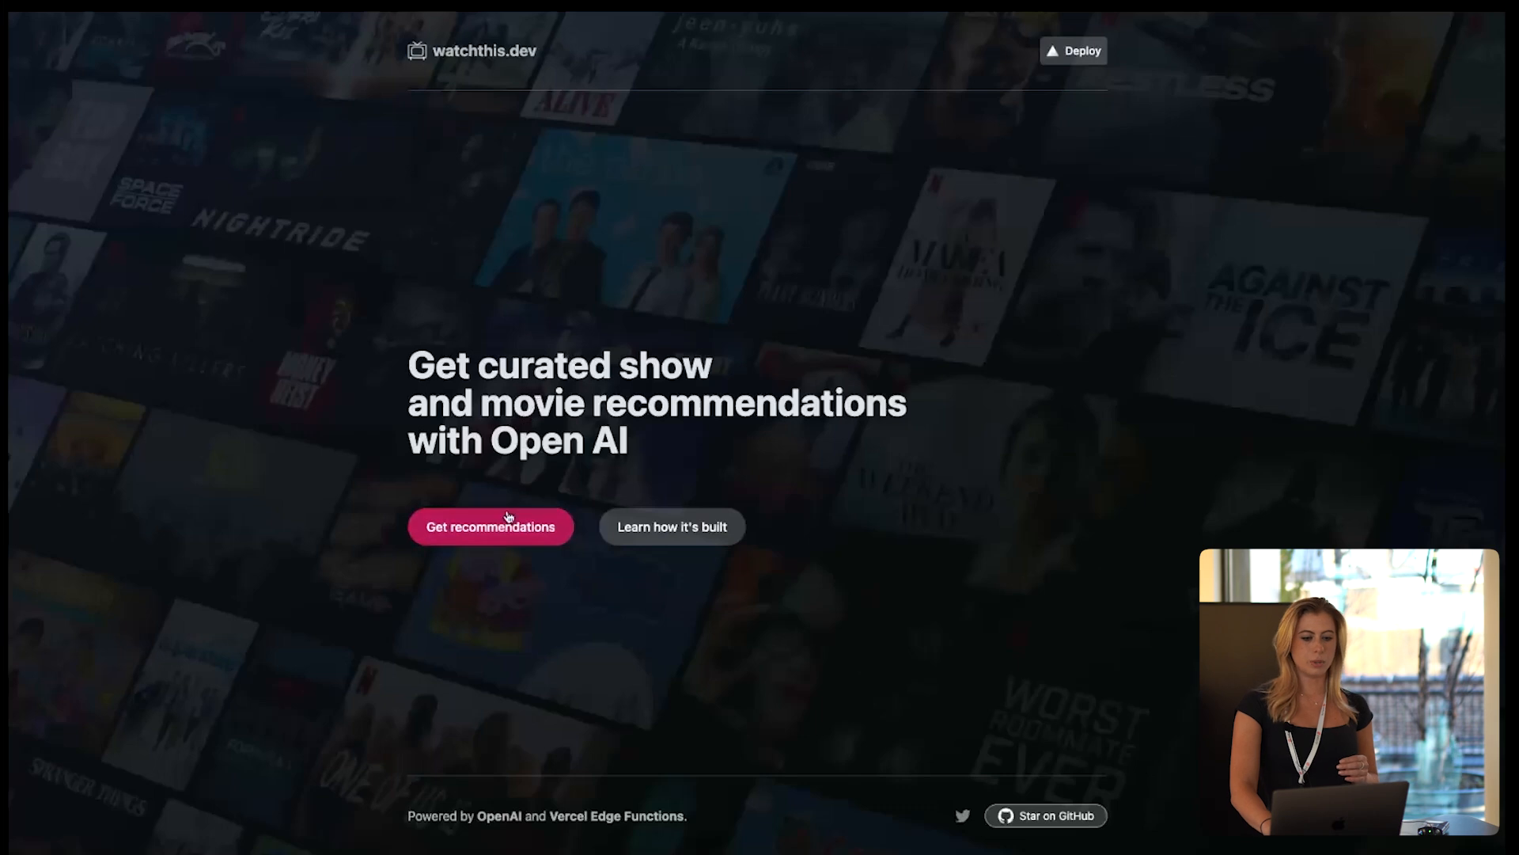
# - Request Animation and Biography TV show picks that must be on Netflix, and browse the results
pyautogui.click(490, 526)
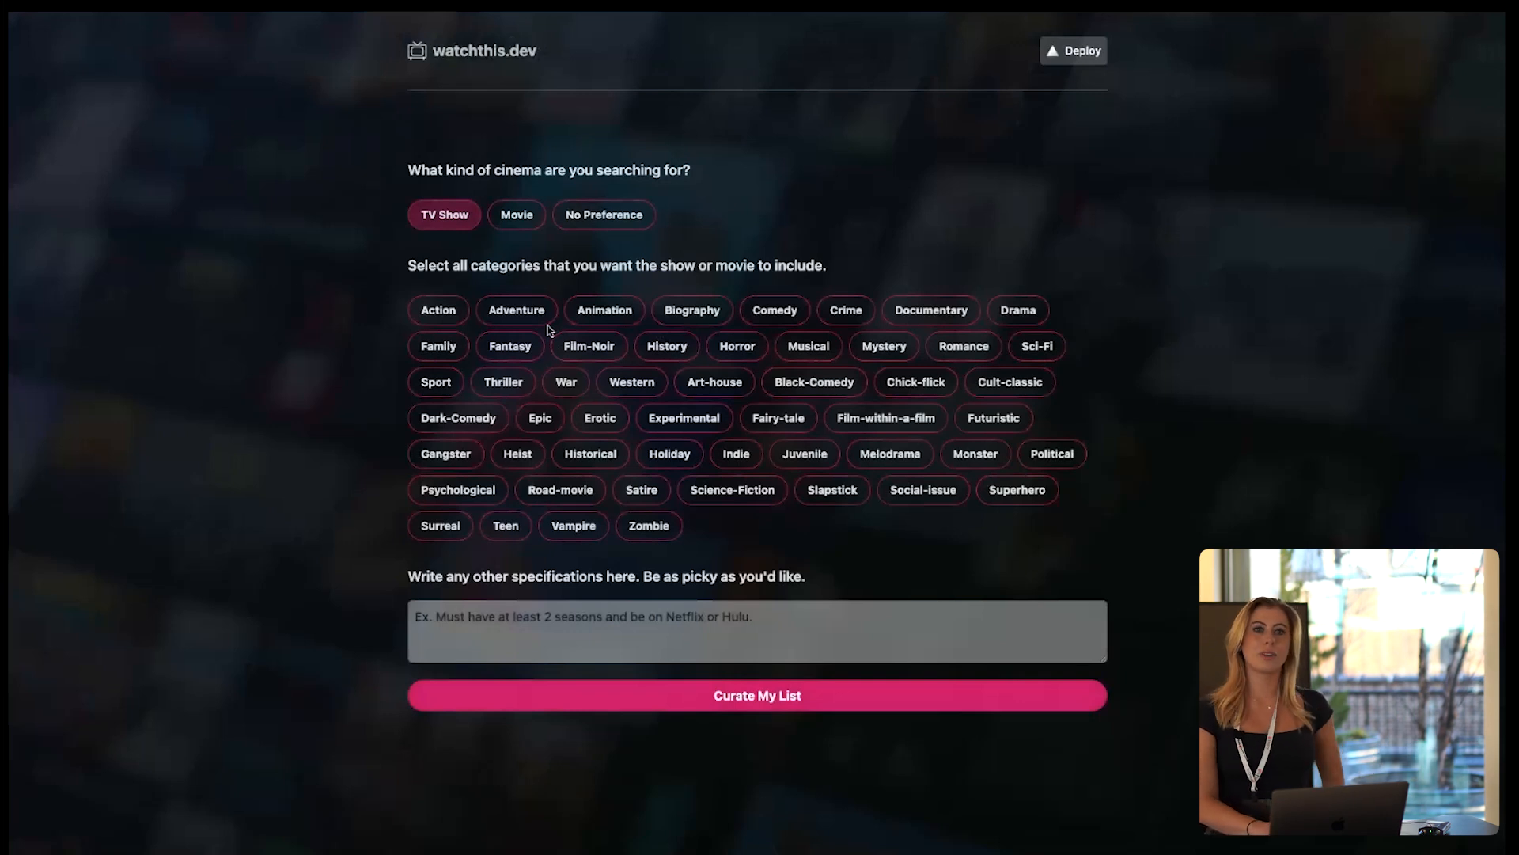
pyautogui.moveTo(635, 326)
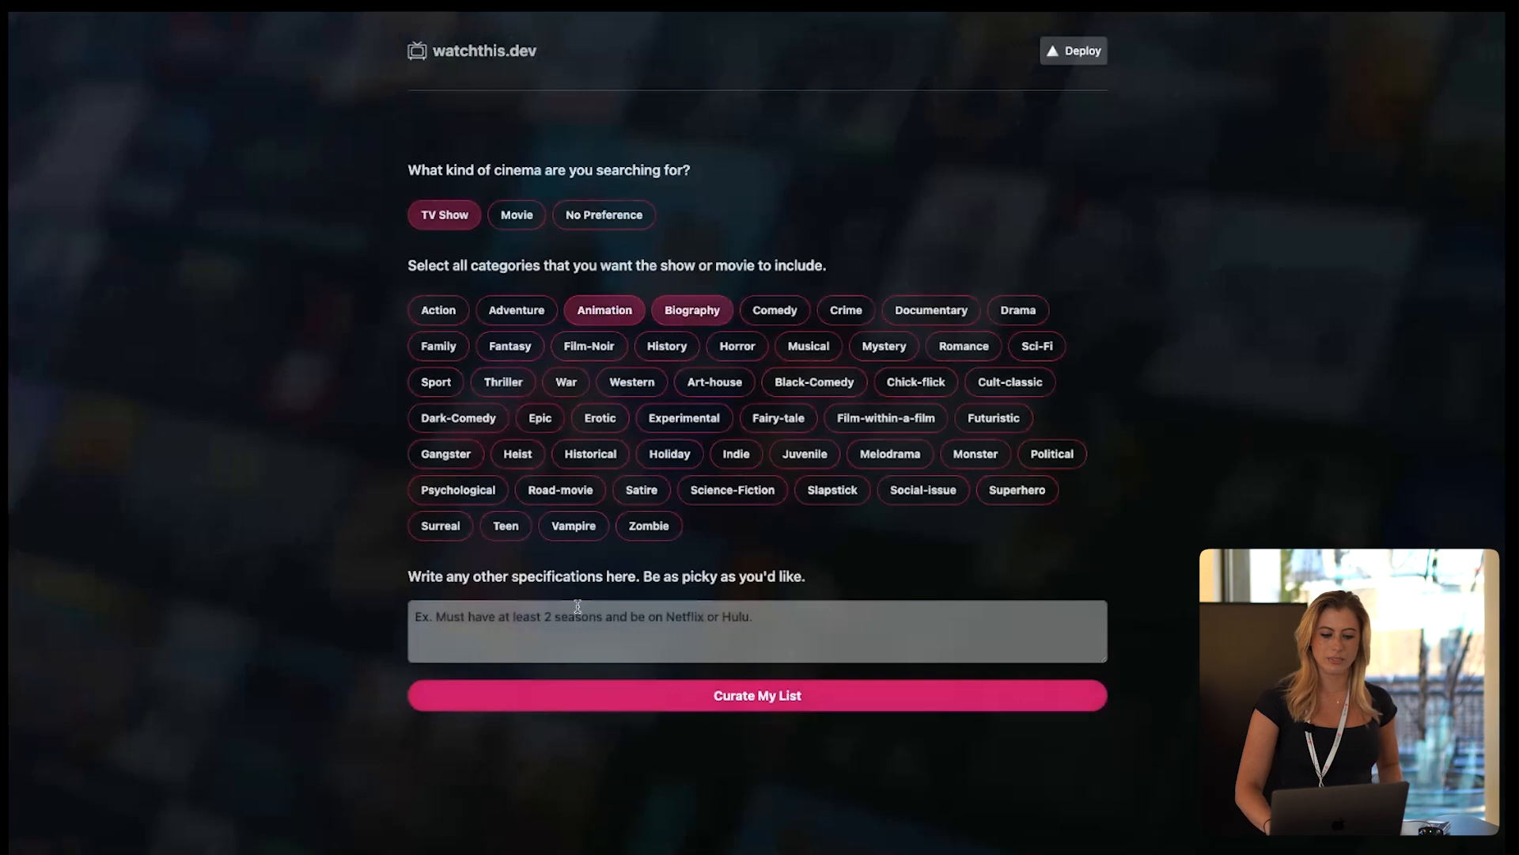
pyautogui.write('Must be o')
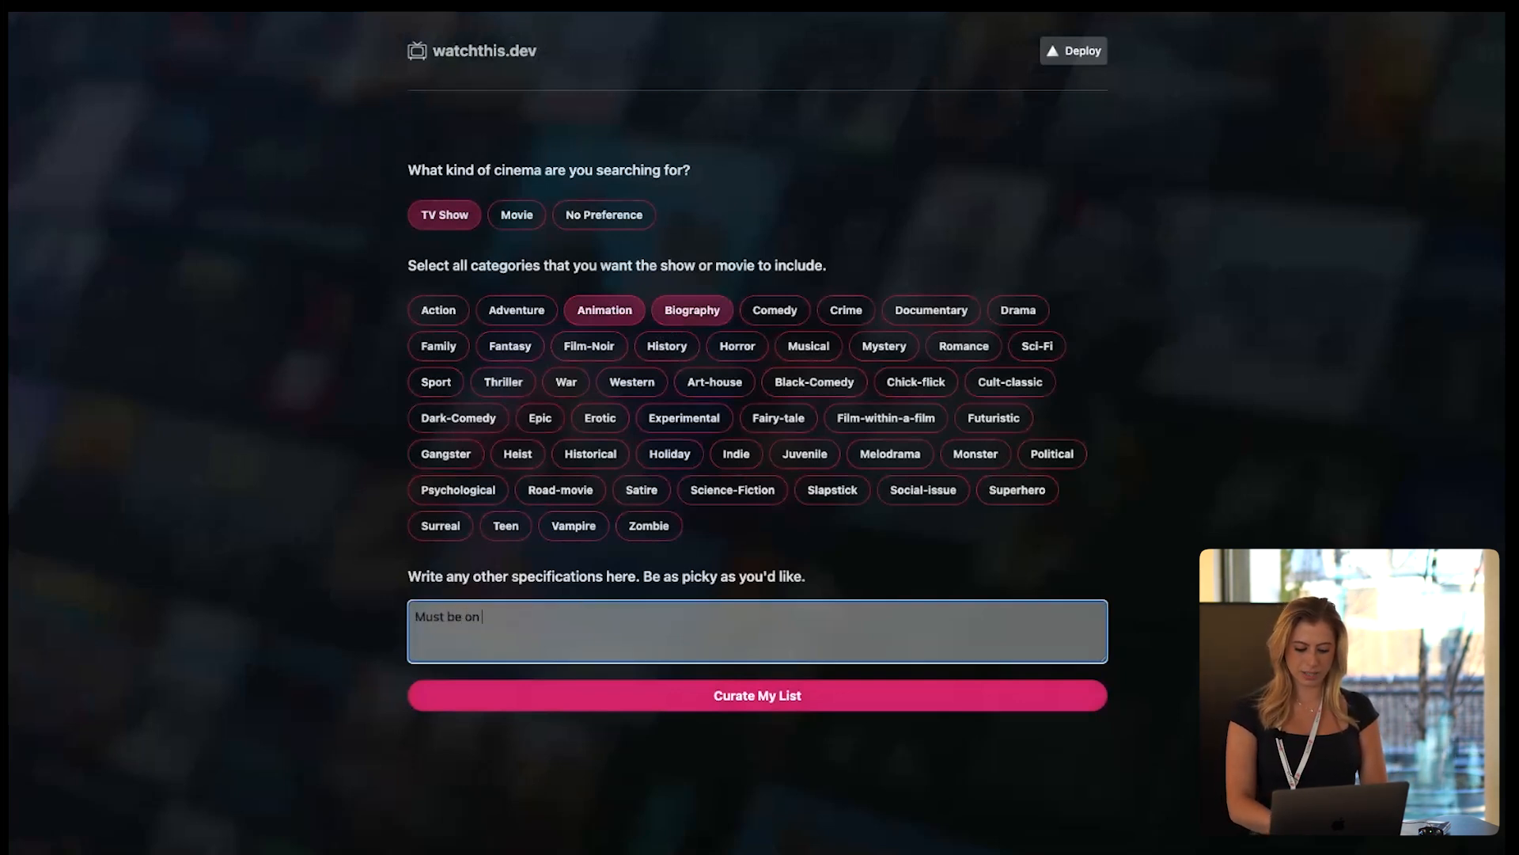
pyautogui.write('netflix')
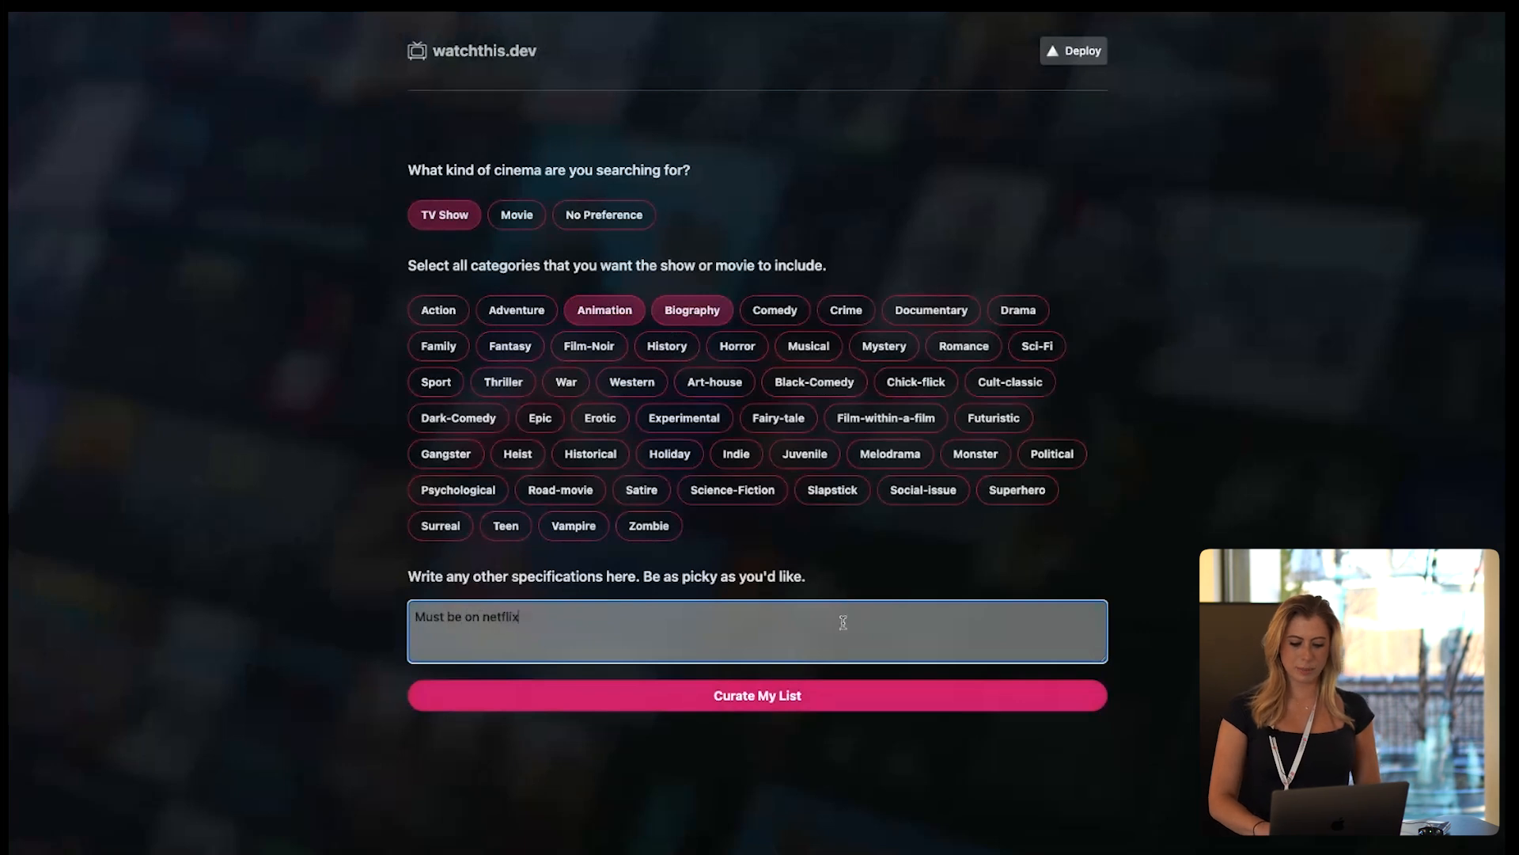
pyautogui.click(756, 695)
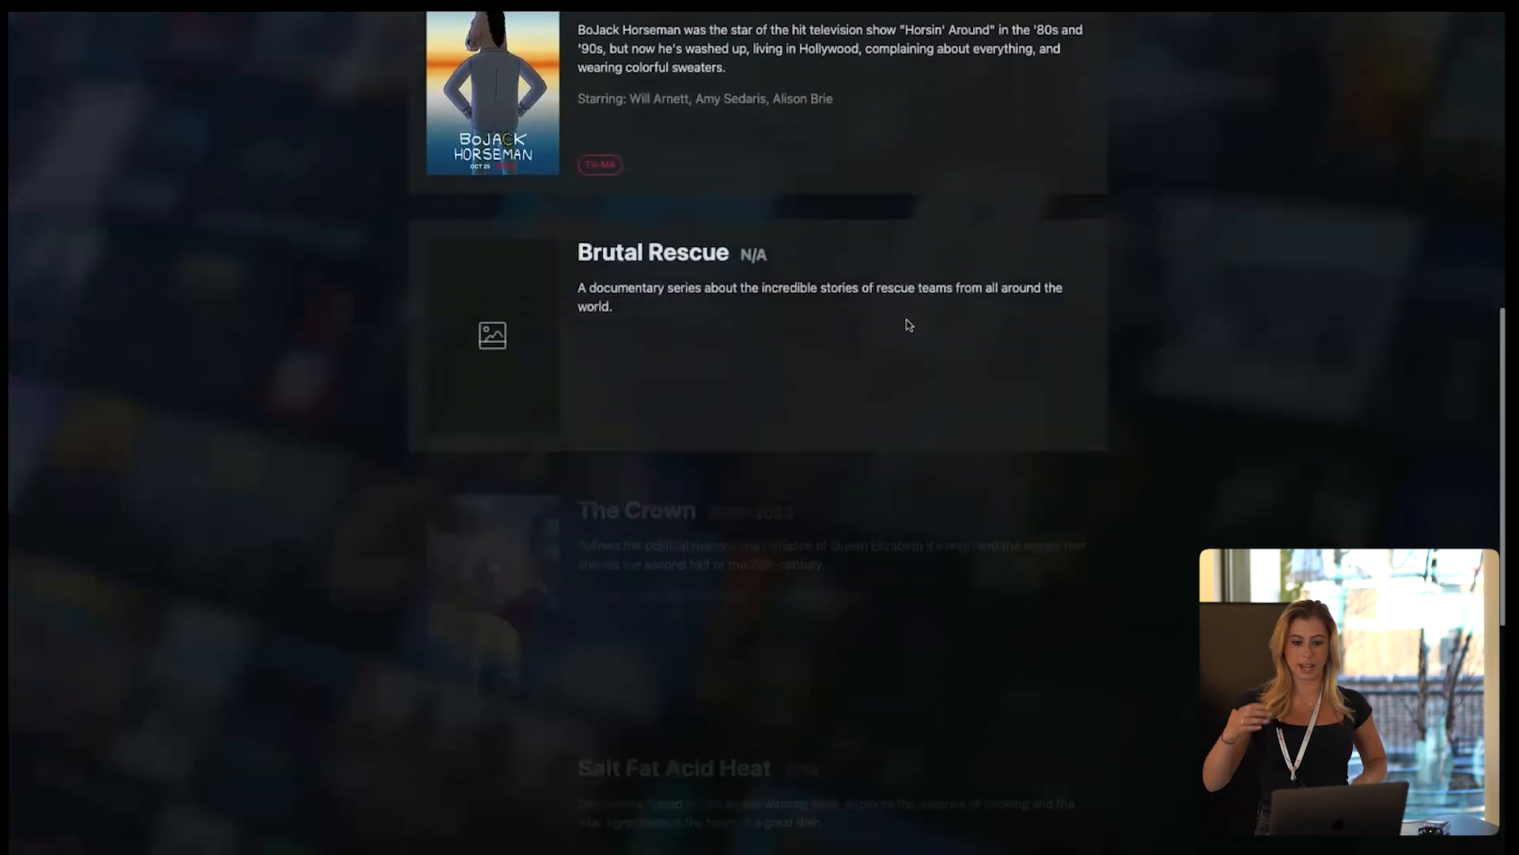
pyautogui.scroll(-3)
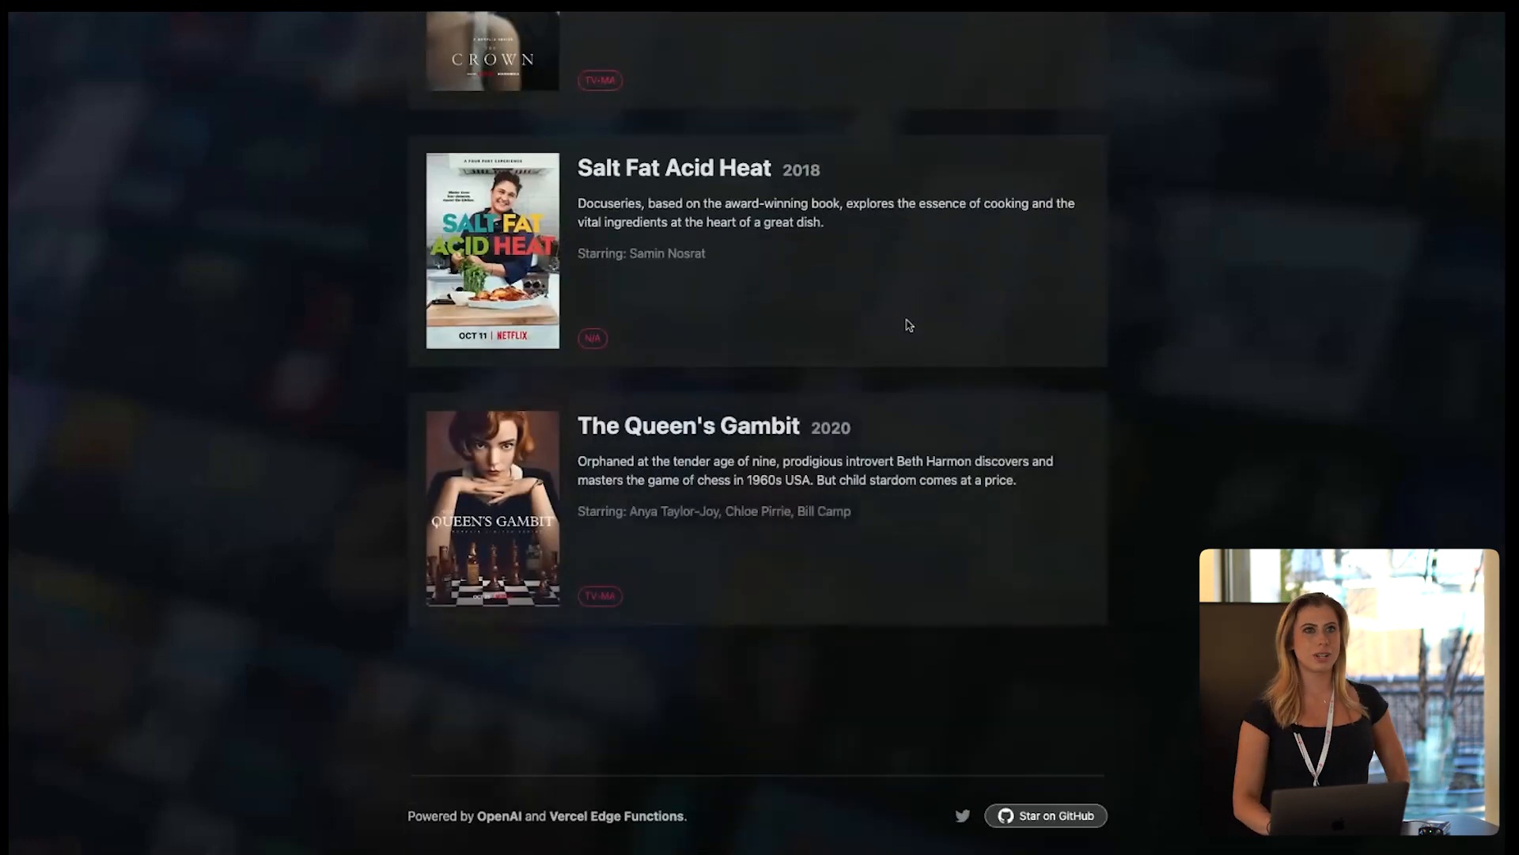
pyautogui.moveTo(686, 323)
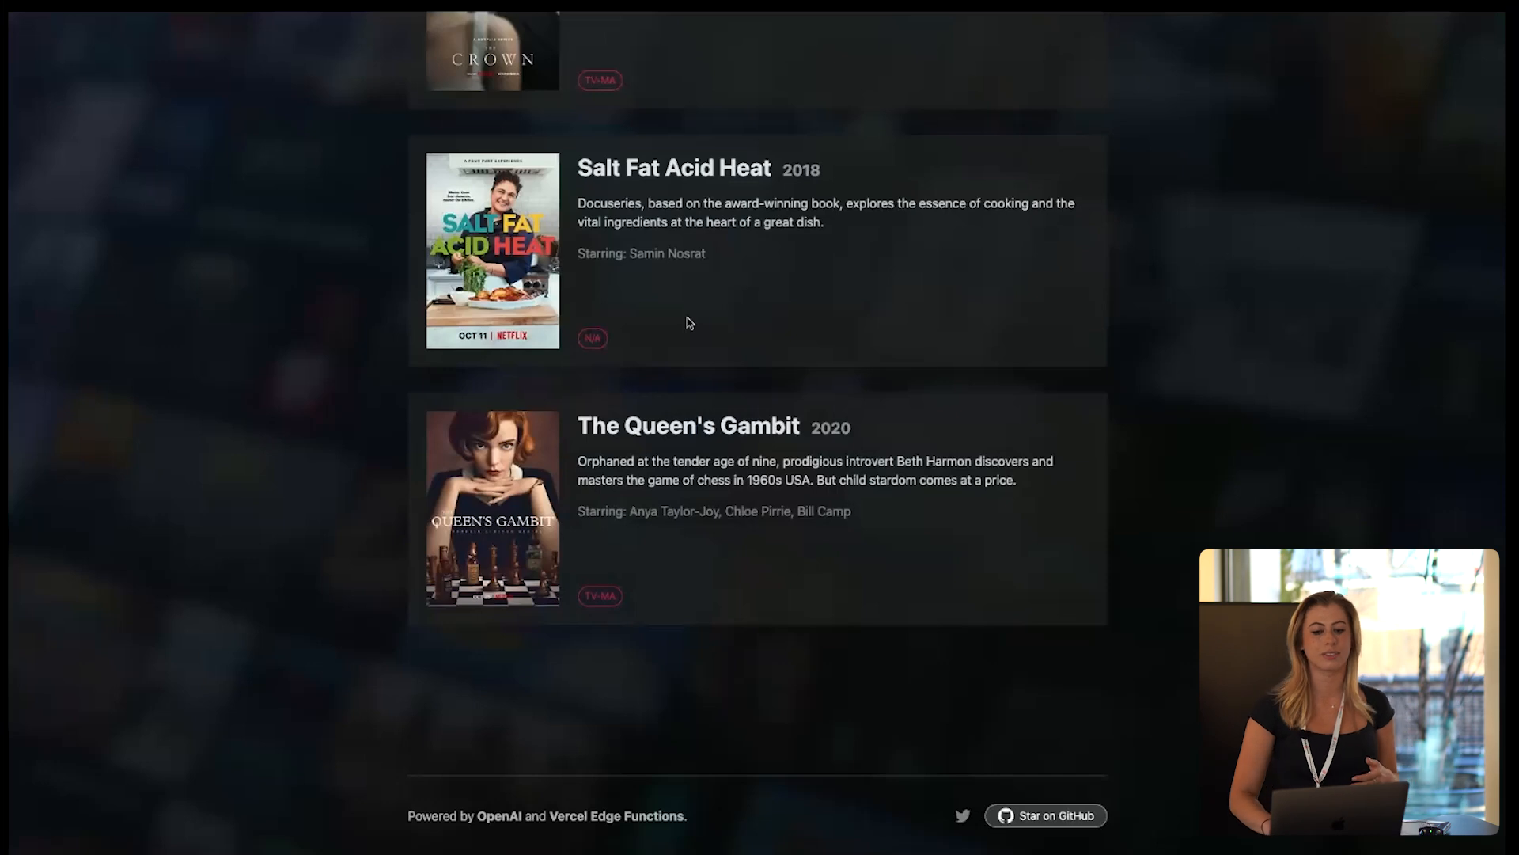
pyautogui.scroll(3)
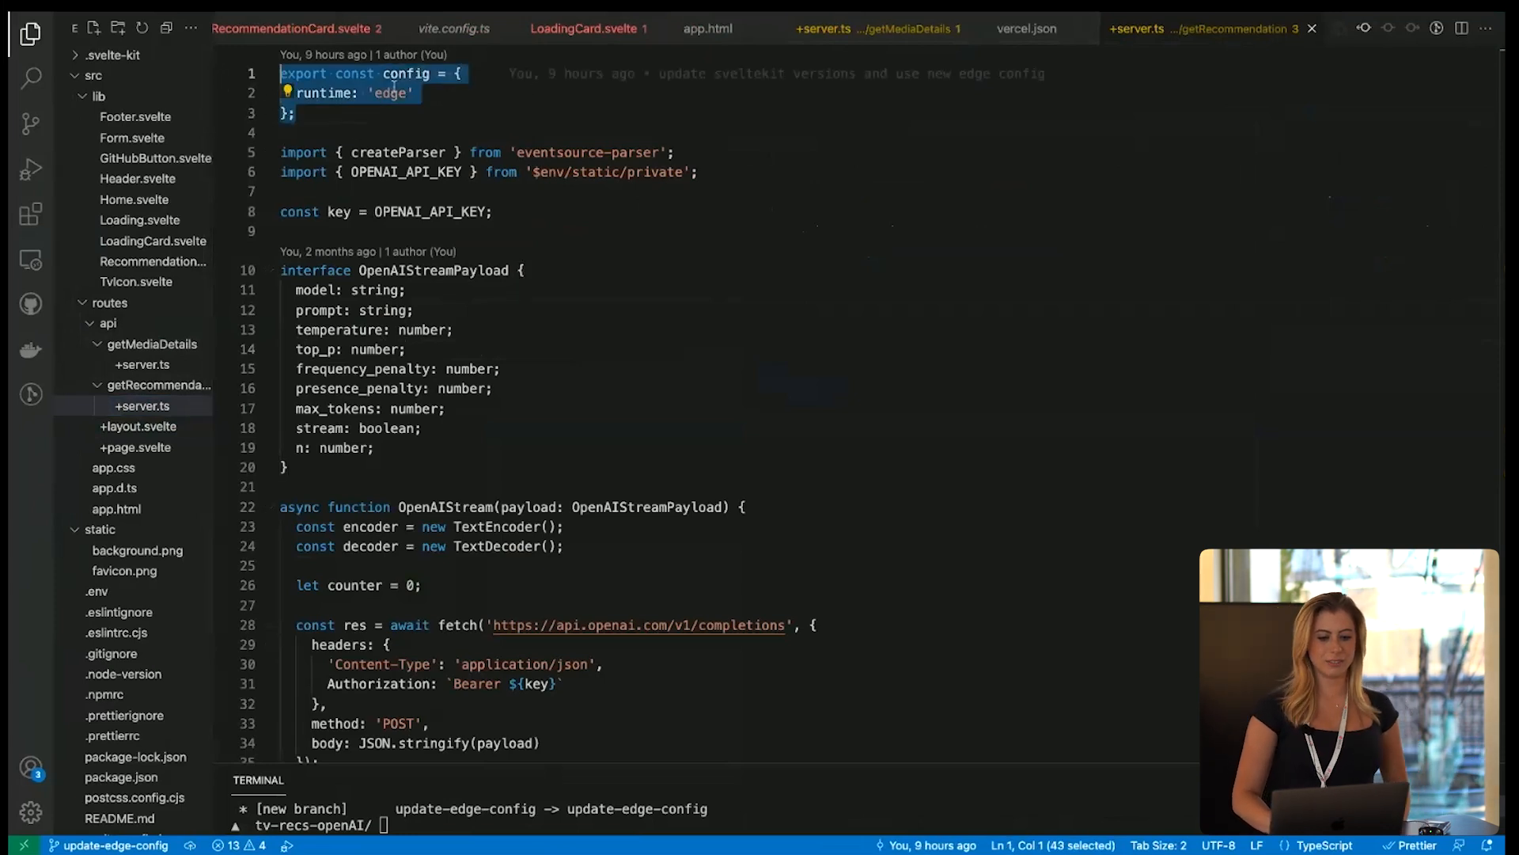
# - Review the recommendation route's edge runtime config, then open and scroll getMediaDetails/+server.ts
pyautogui.click(298, 114)
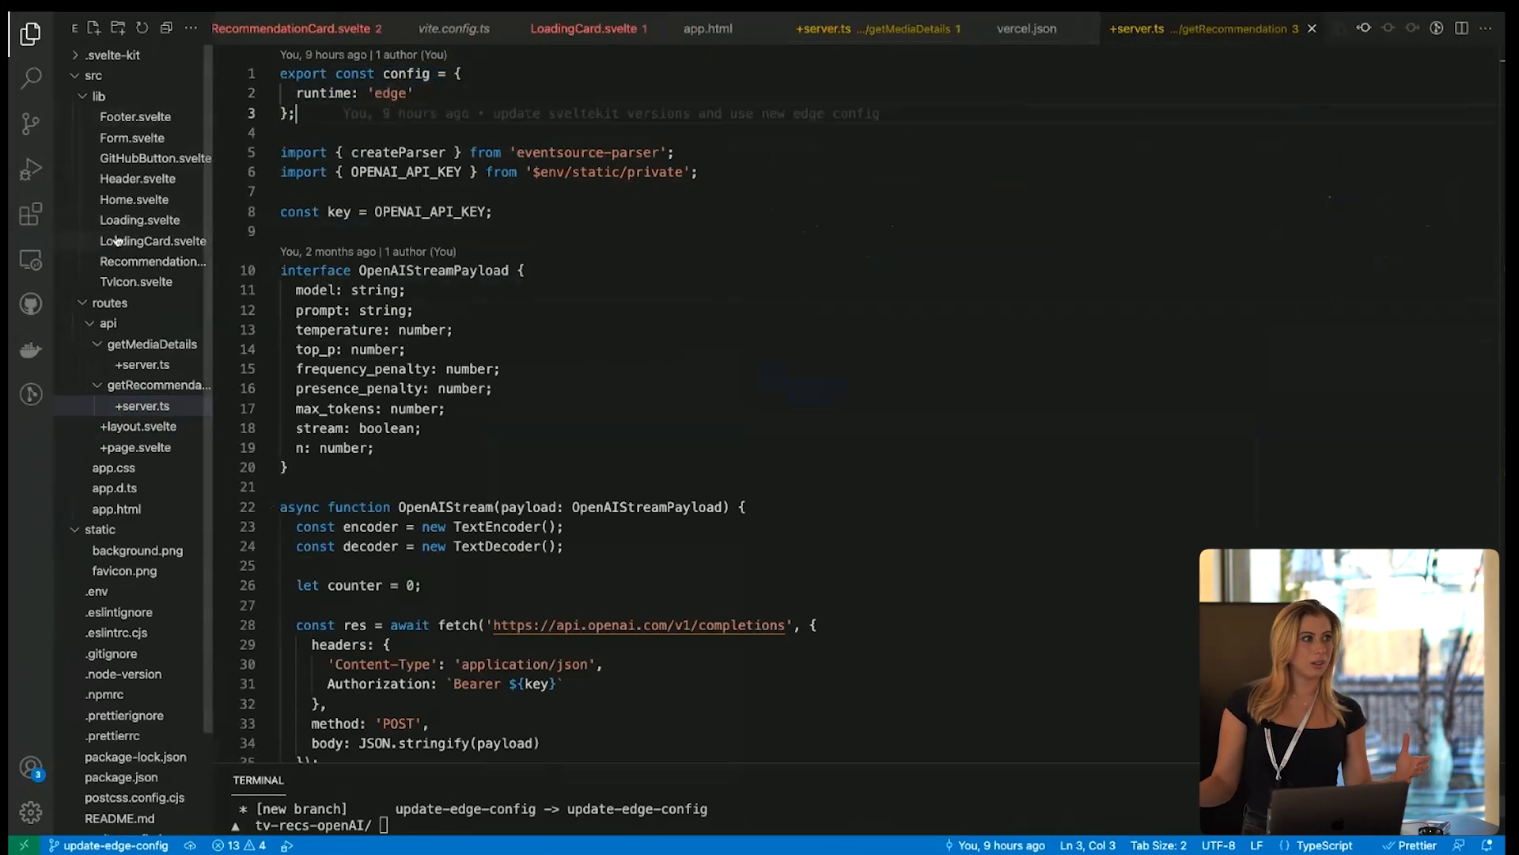
pyautogui.moveTo(152, 240)
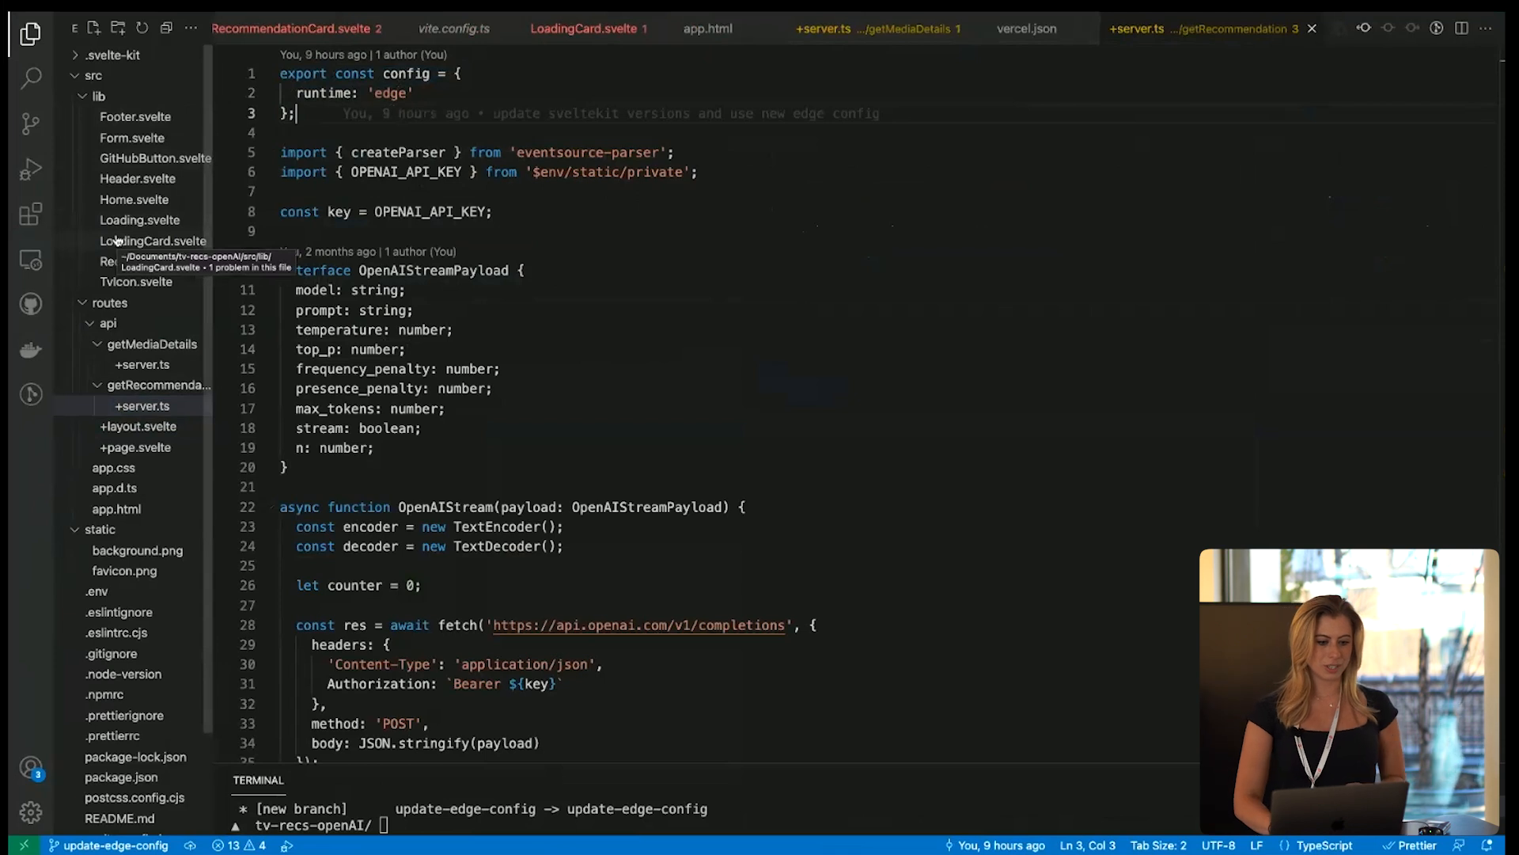
pyautogui.click(142, 363)
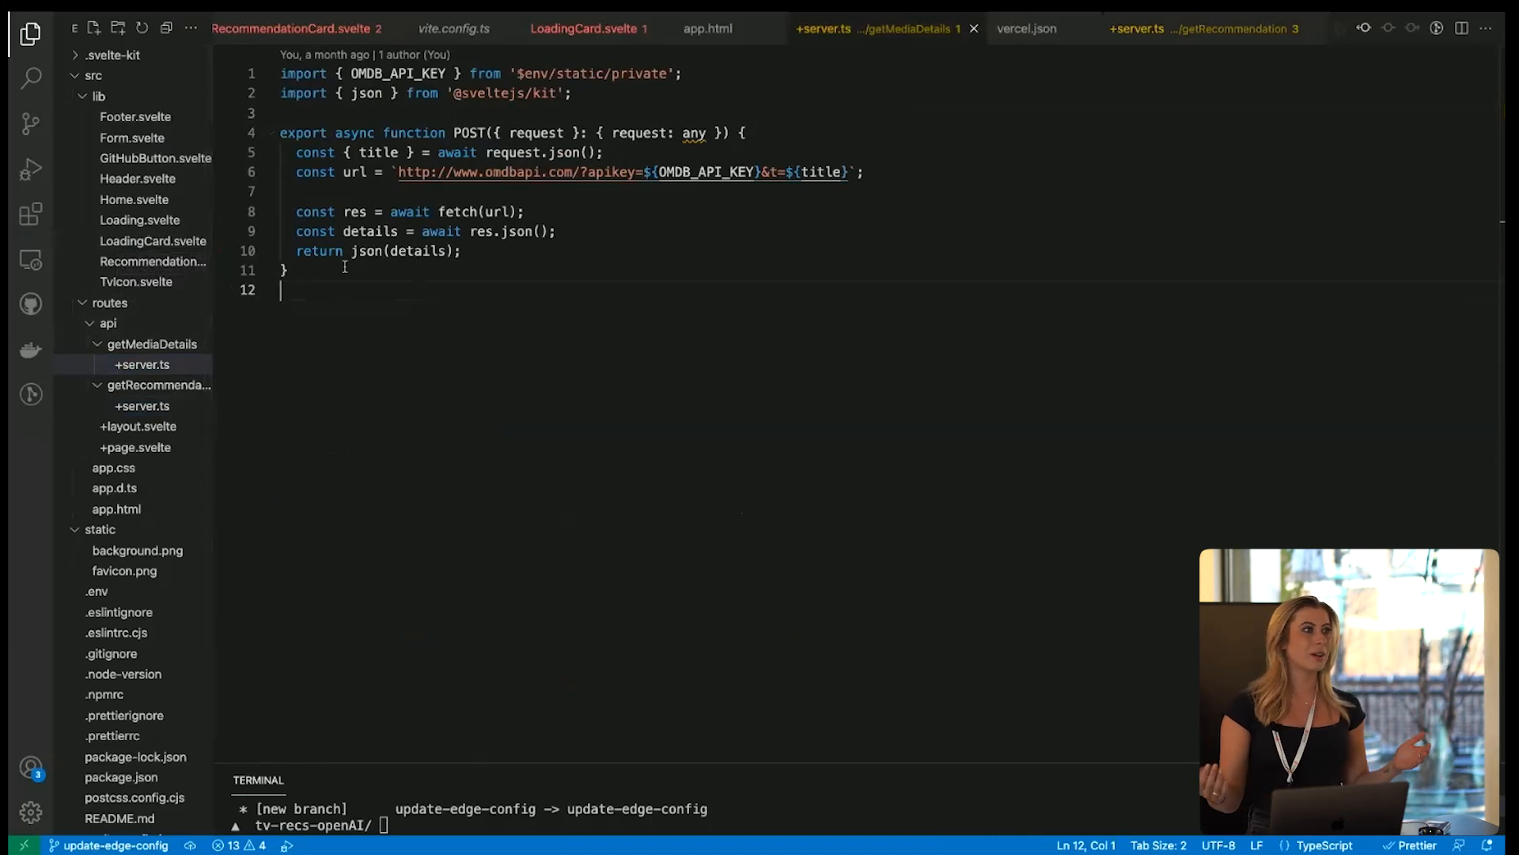
pyautogui.moveTo(30, 393)
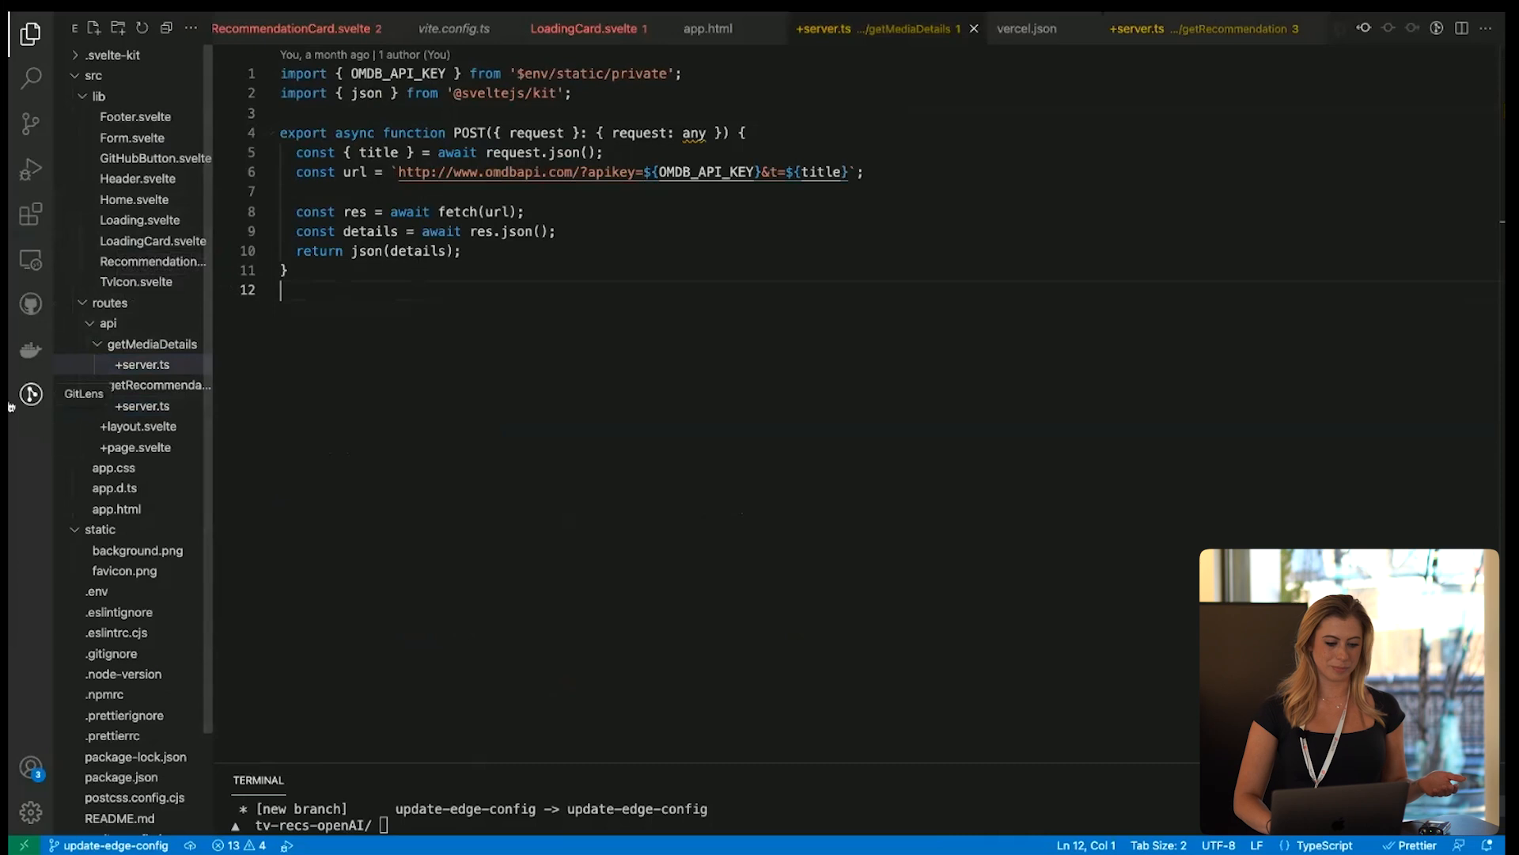
pyautogui.scroll(-3)
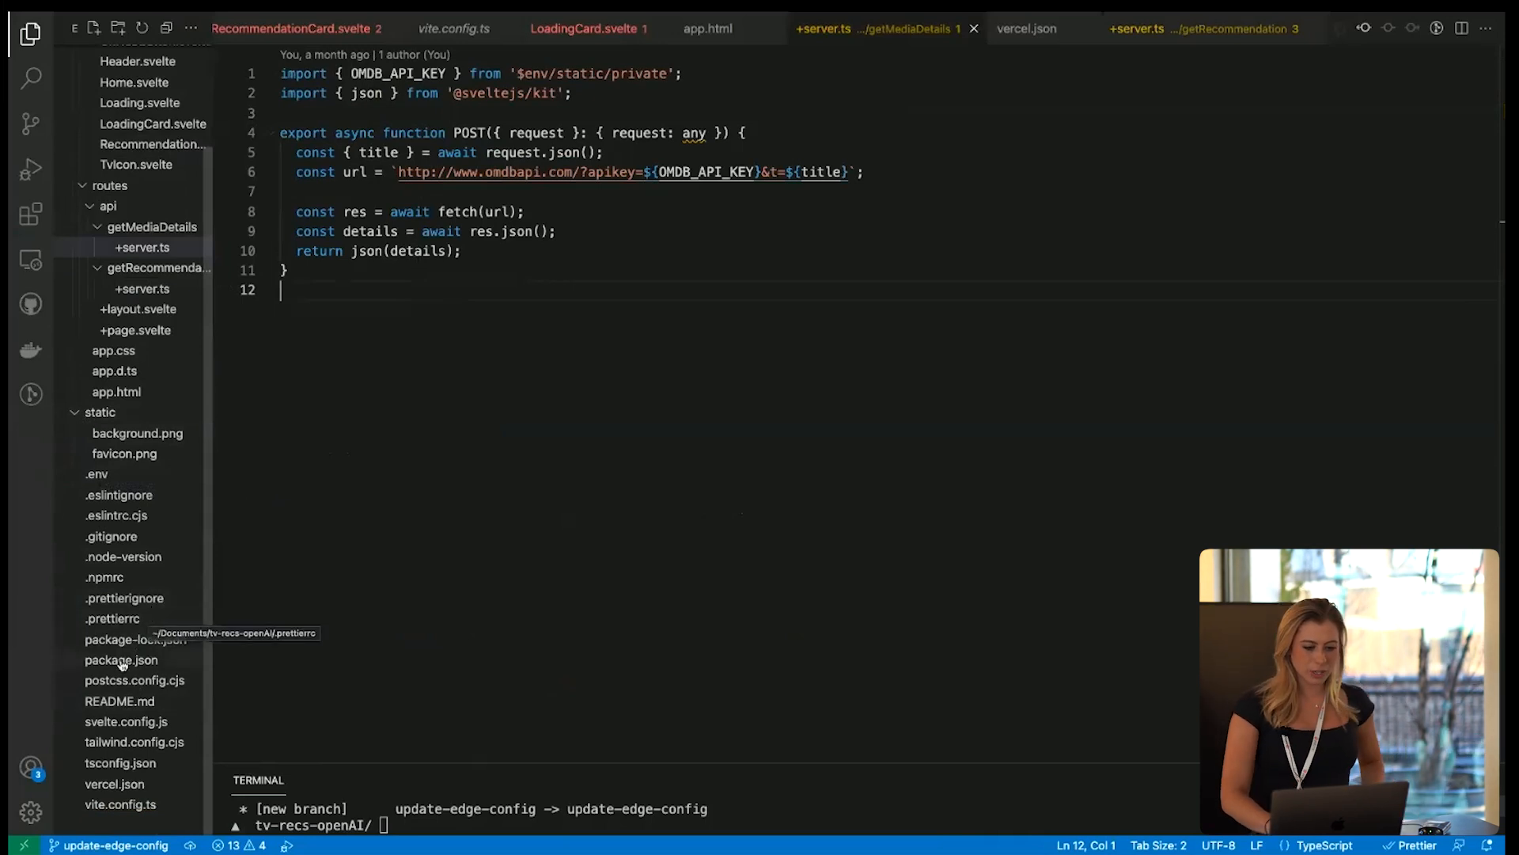
# - Open svelte.config.js to show the Vercel adapter in use
pyautogui.click(125, 721)
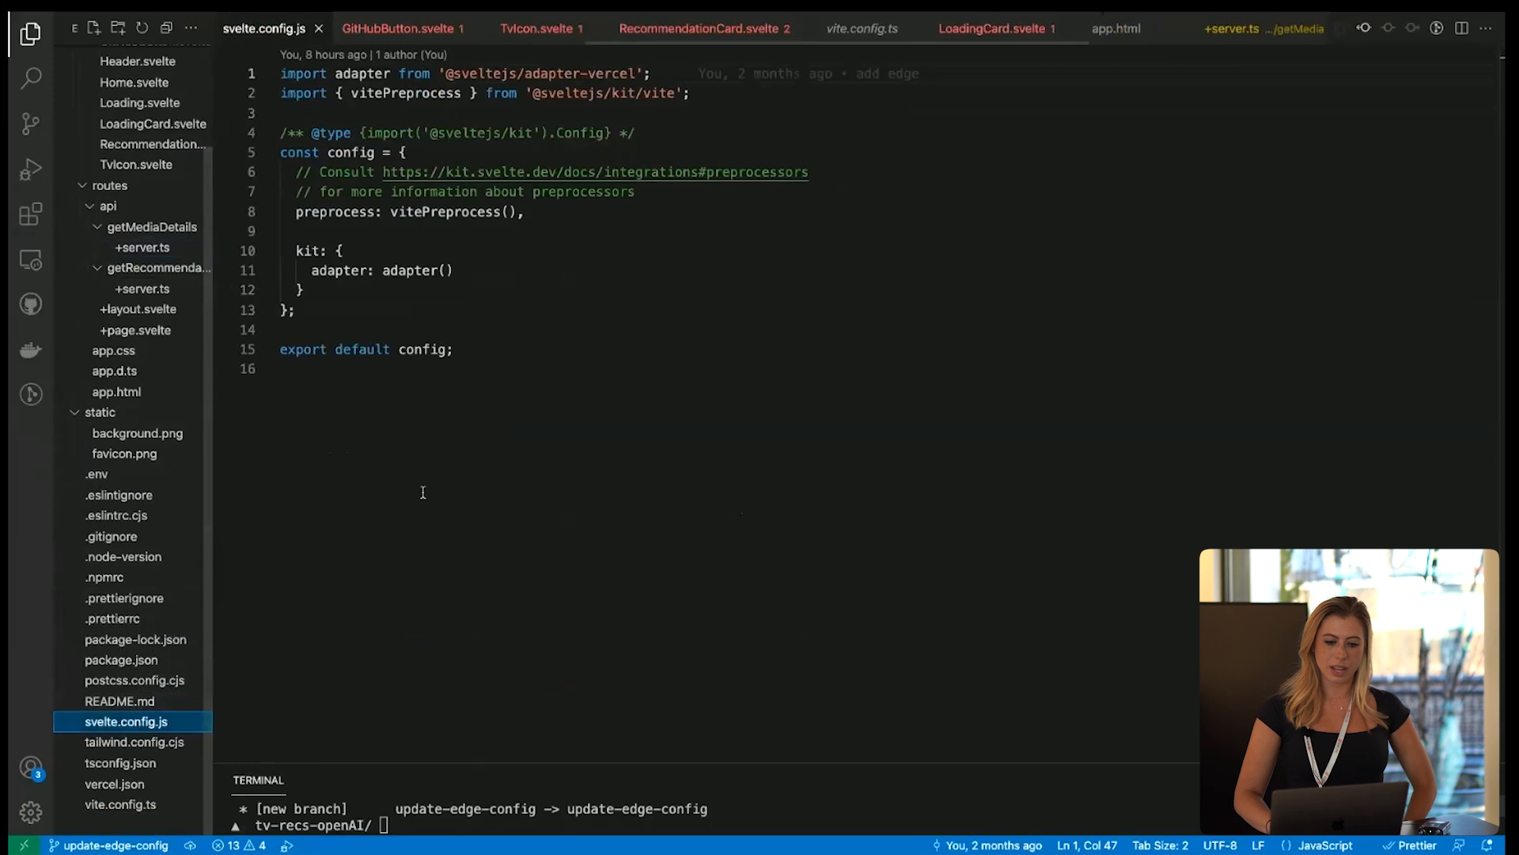
pyautogui.doubleClick(538, 73)
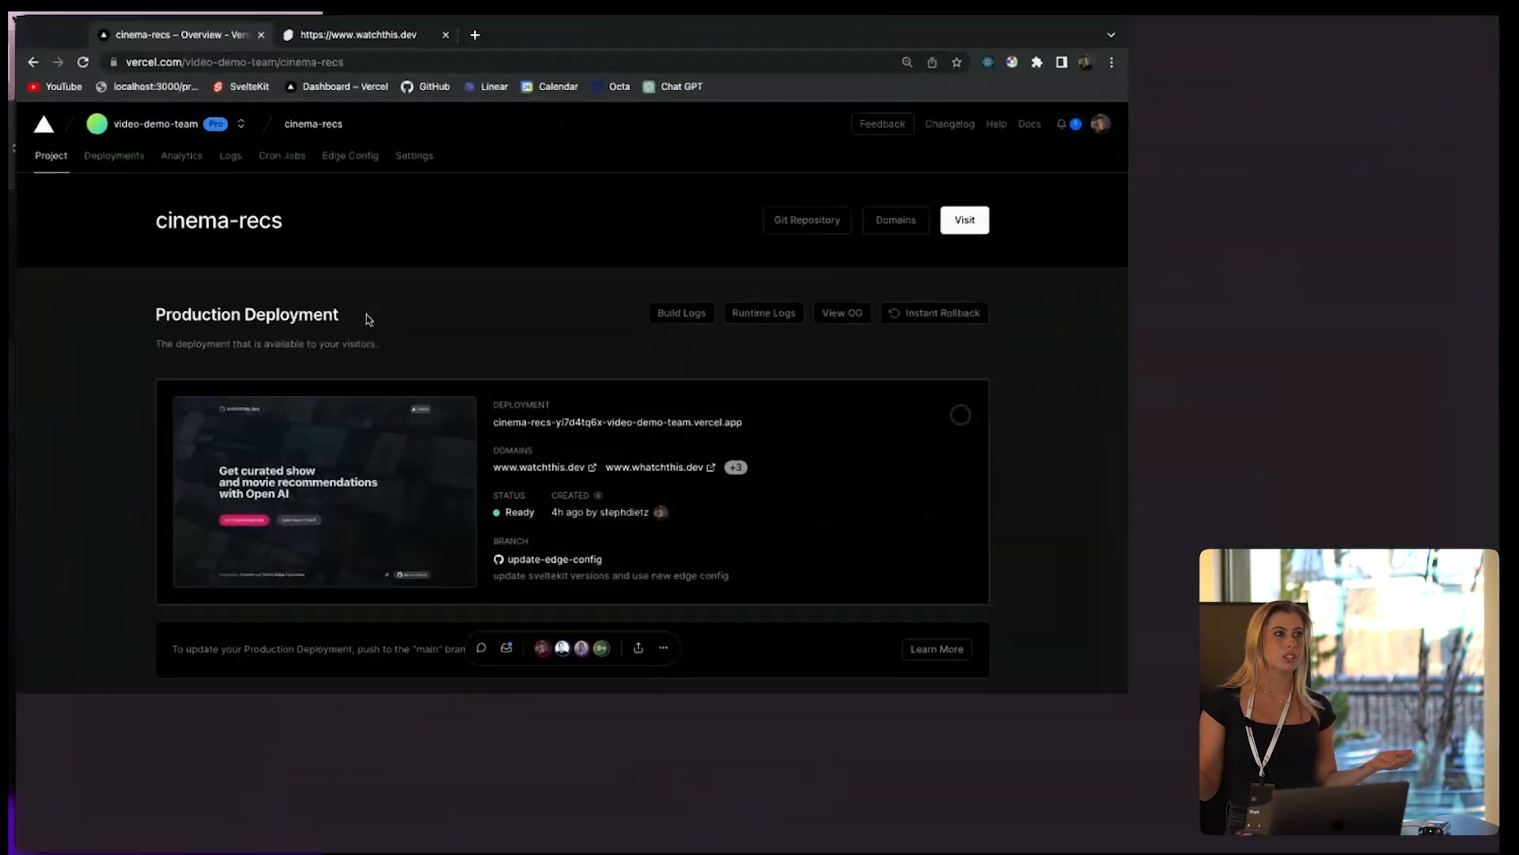
# - Go full screen and open the update-edge-config preview from the cinema-recs Deployments list
pyautogui.press('f11')
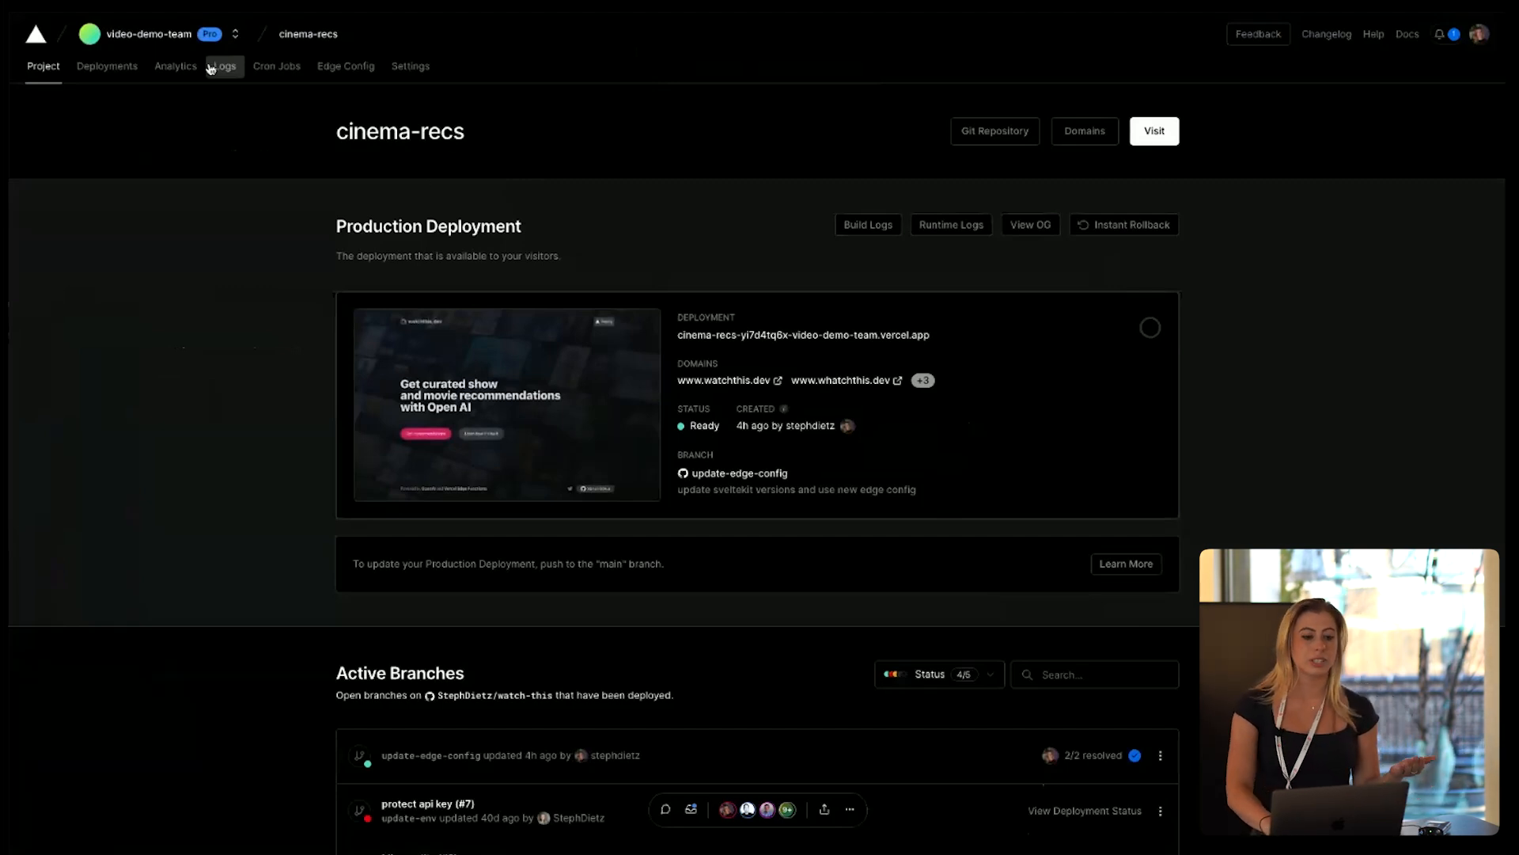
pyautogui.click(107, 66)
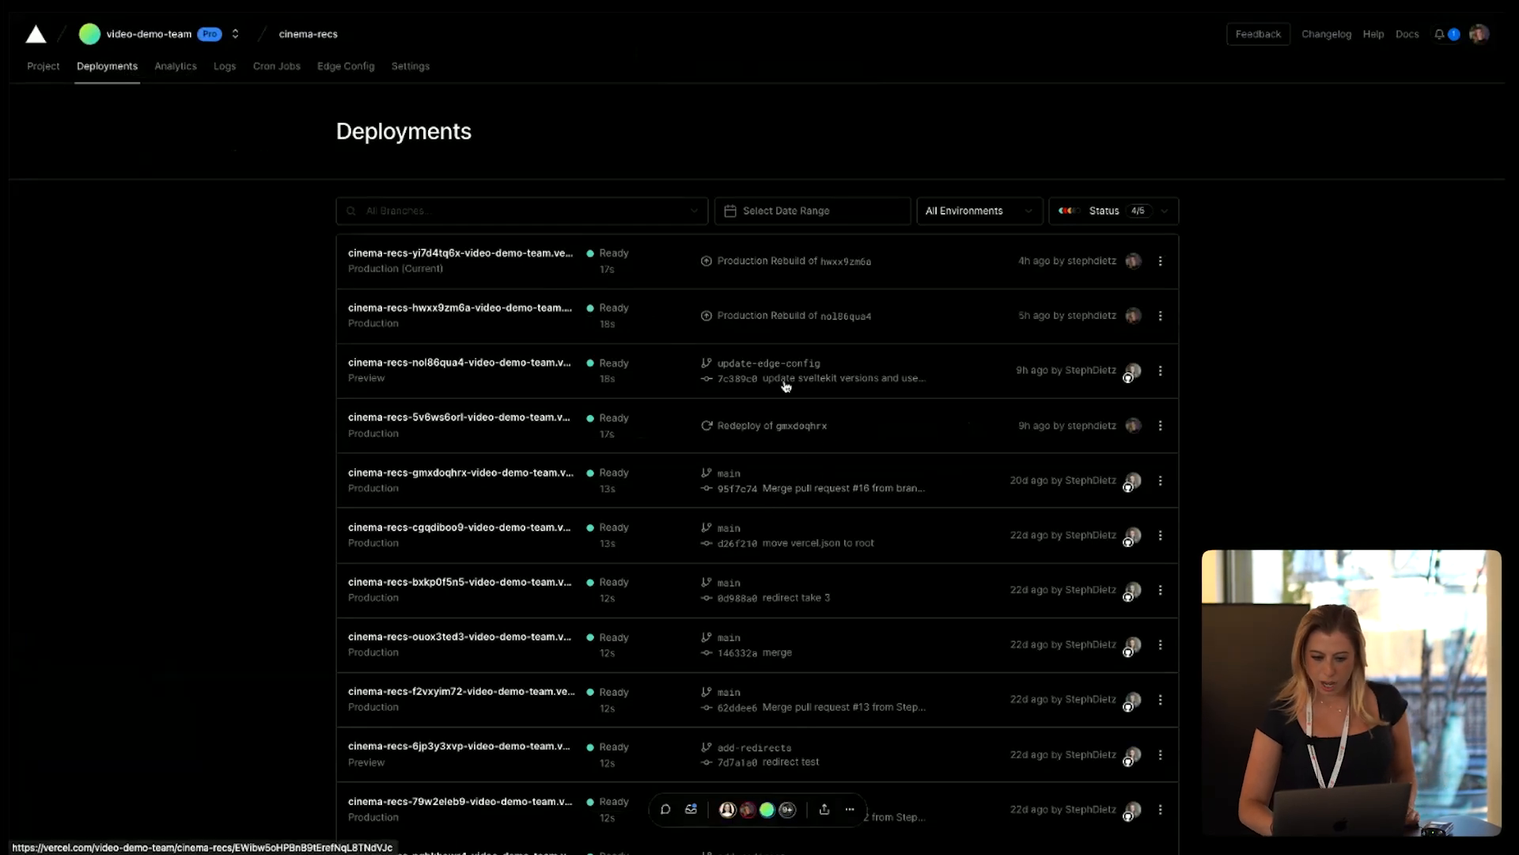
pyautogui.click(459, 259)
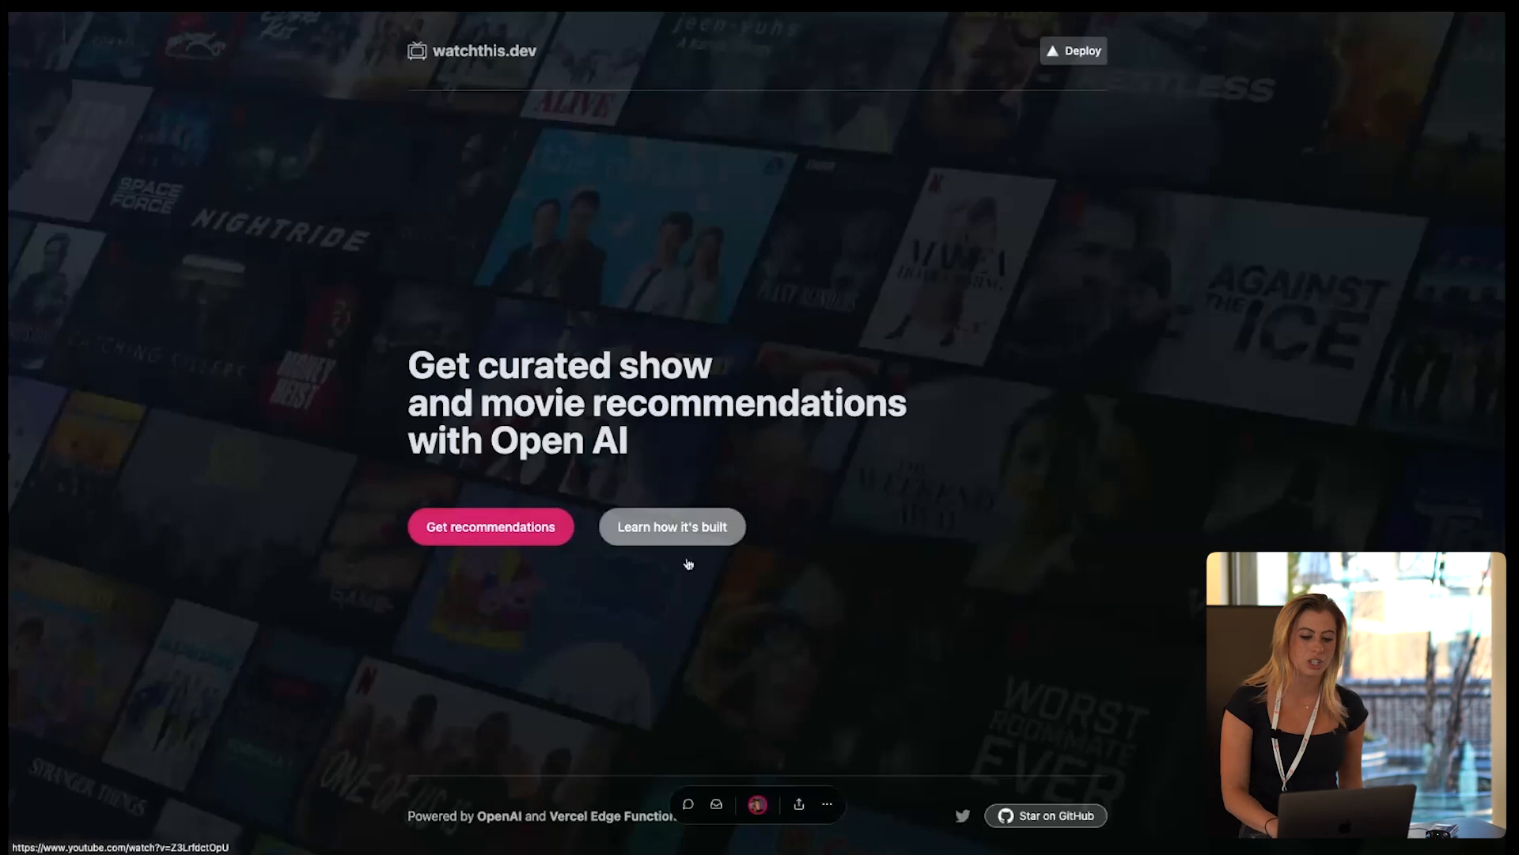
pyautogui.moveTo(781, 766)
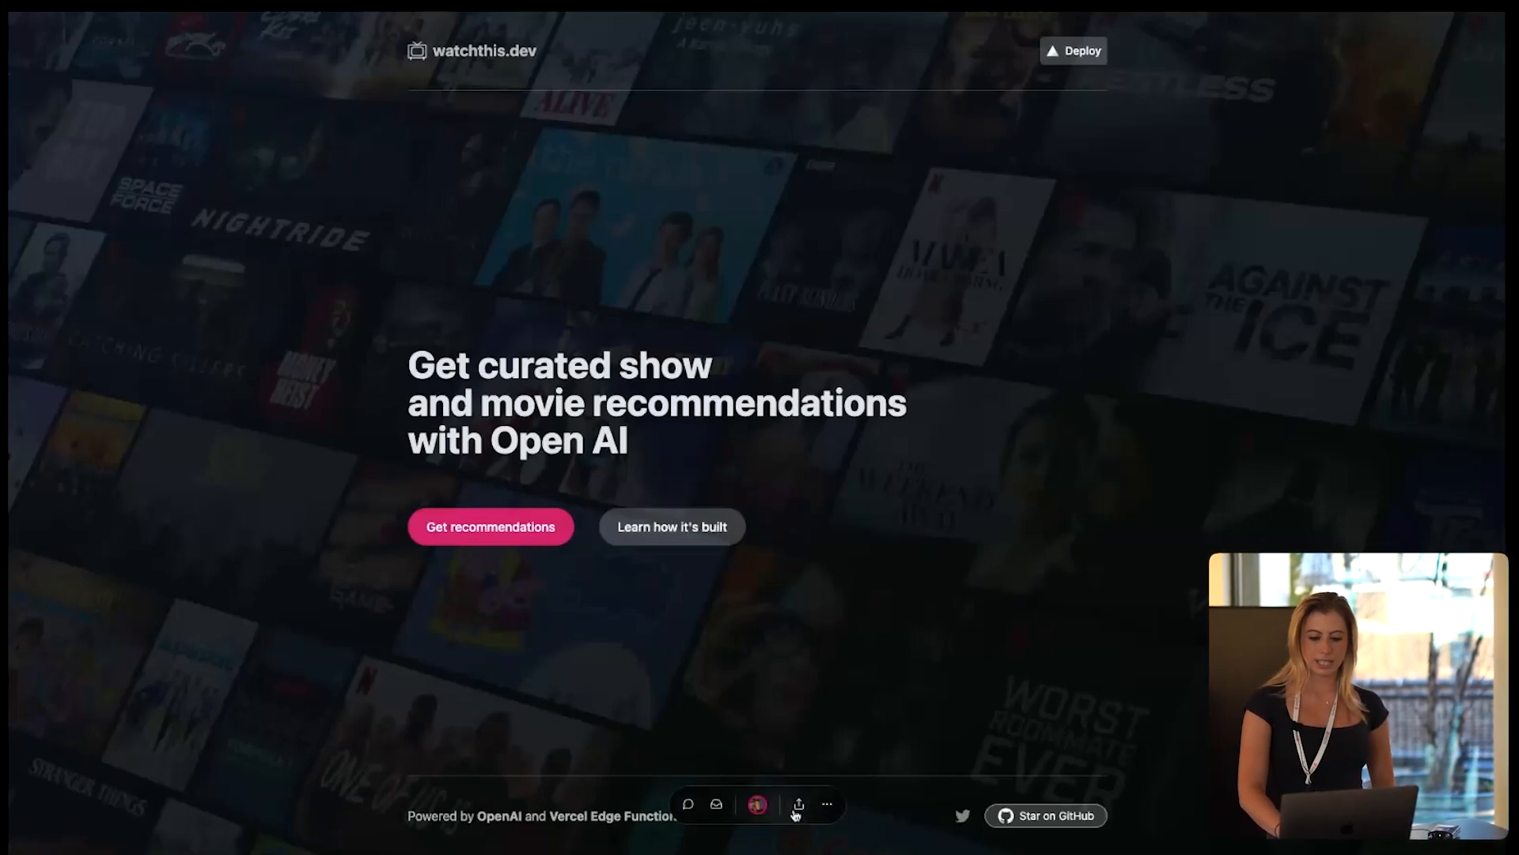
pyautogui.click(798, 804)
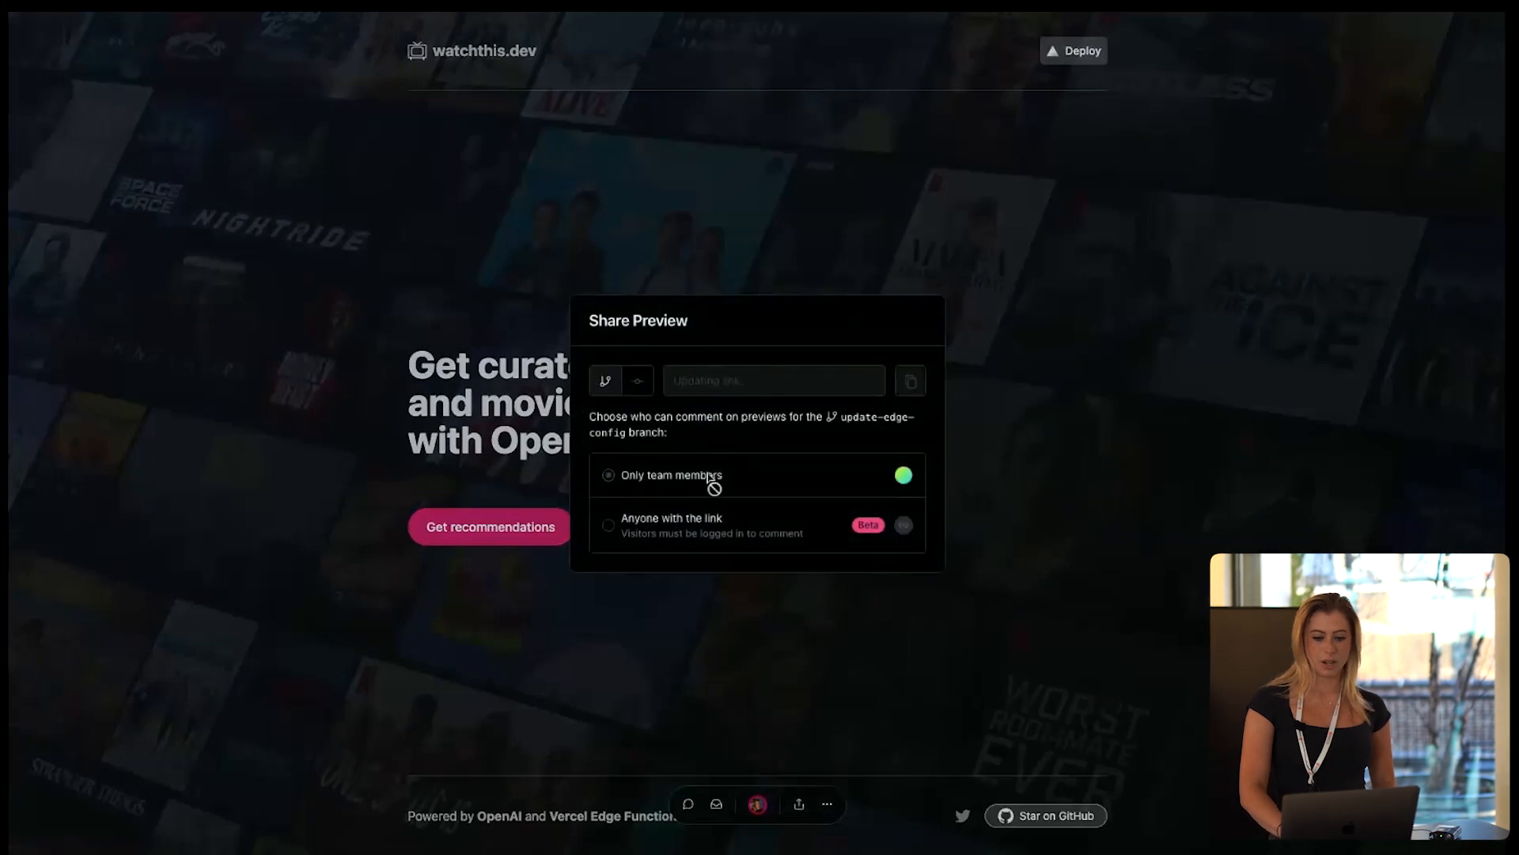
pyautogui.click(609, 524)
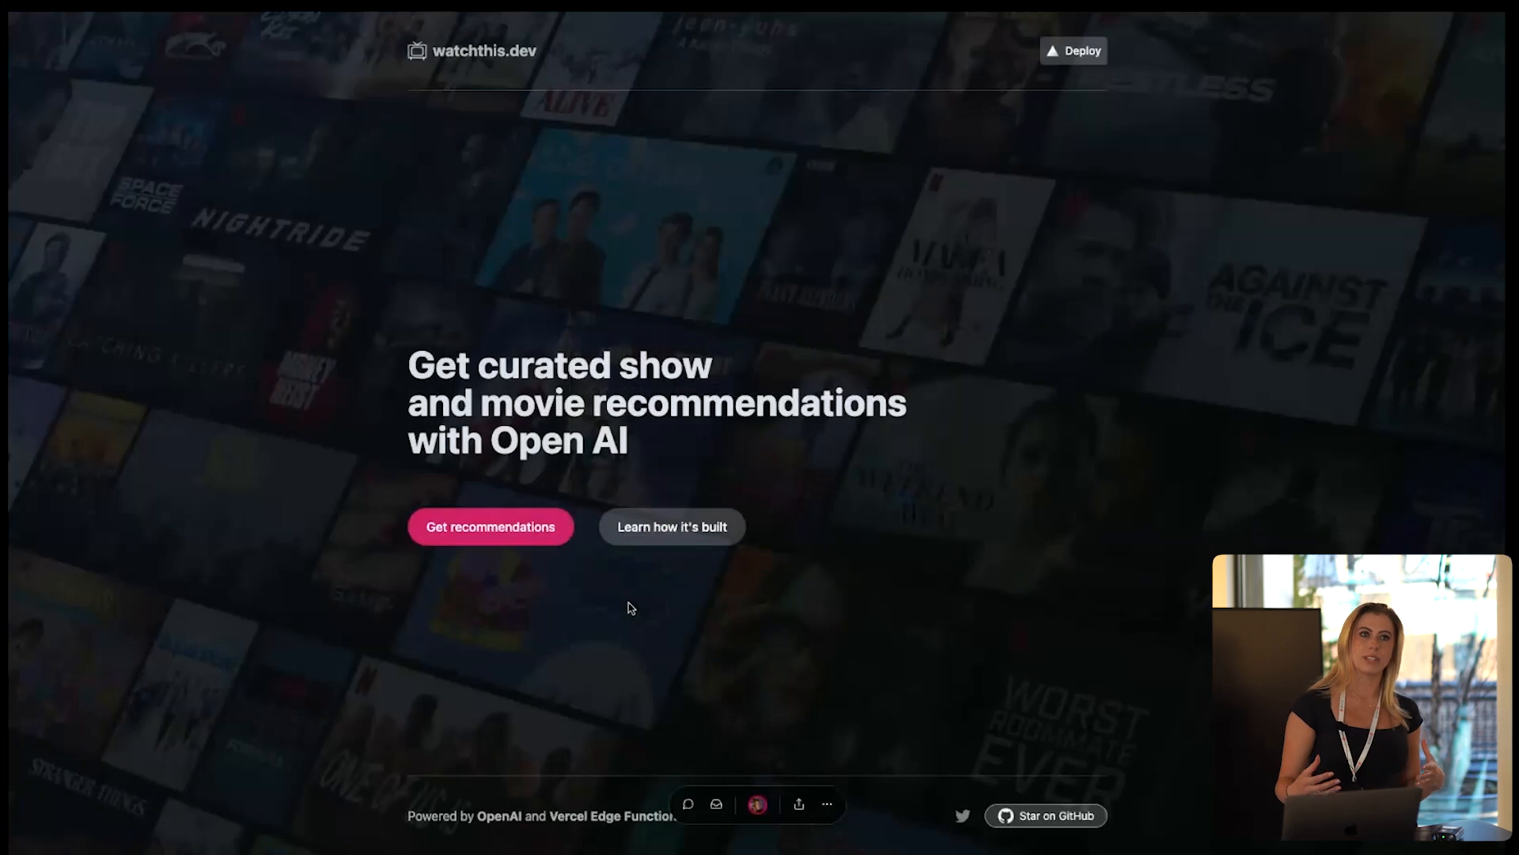
pyautogui.moveTo(921, 461)
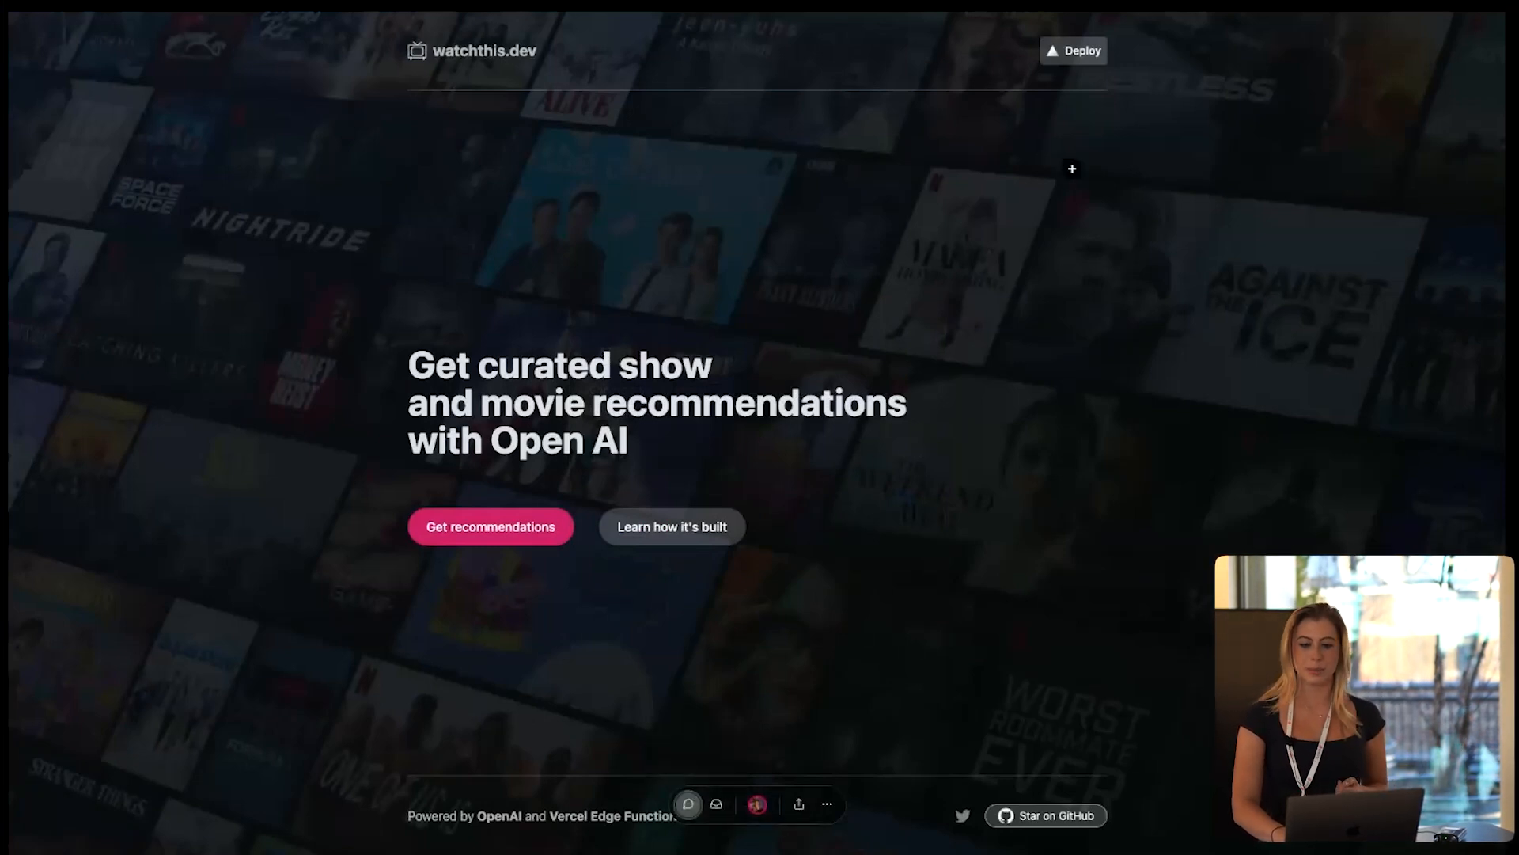
# - Post a 'Button doesnt work' comment beside the Deploy button, then resolve the thread
pyautogui.click(1072, 169)
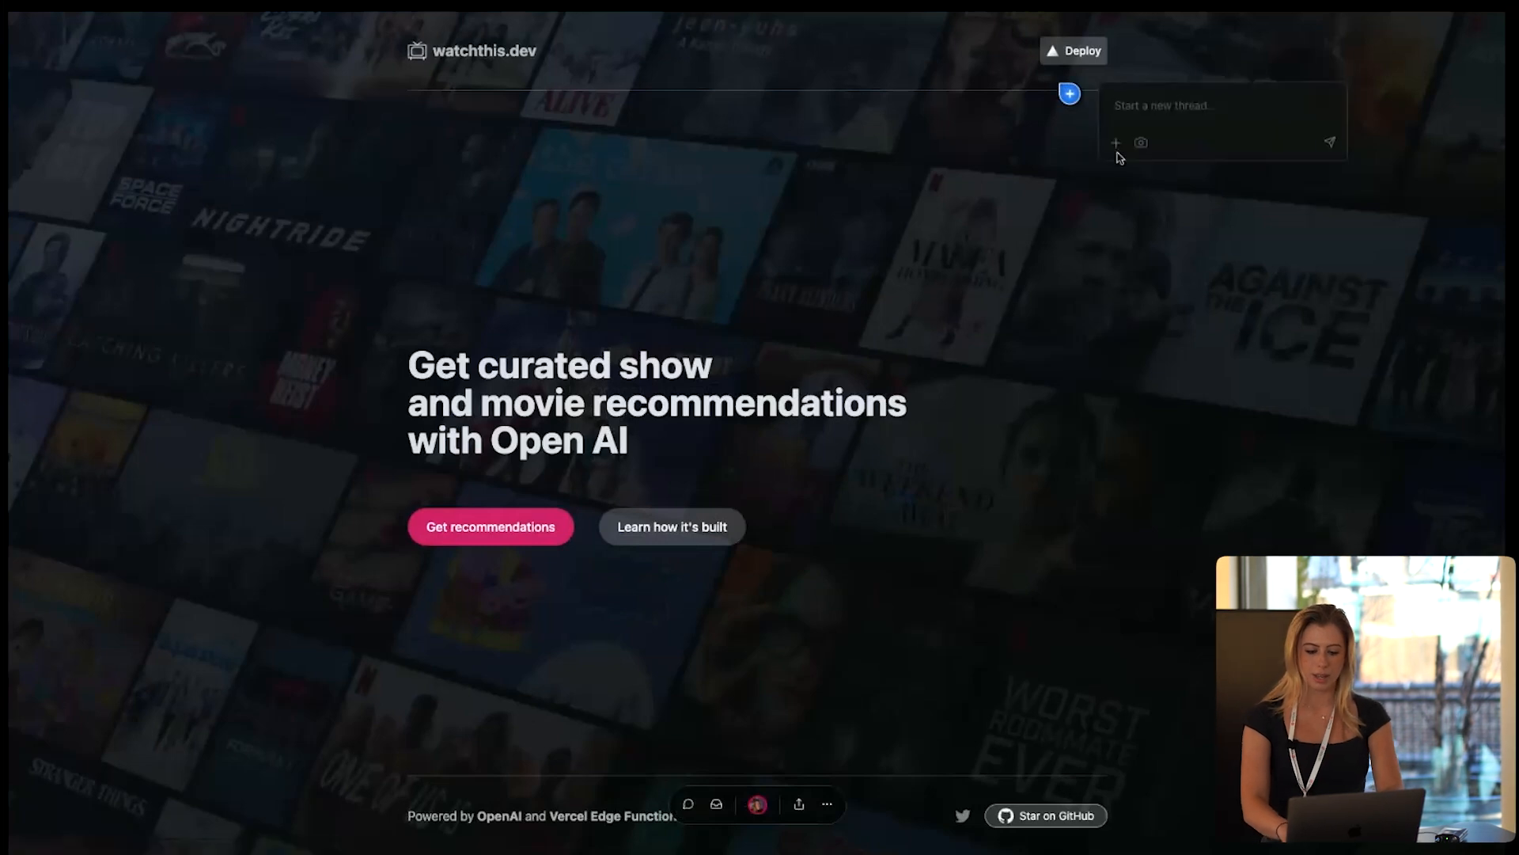
pyautogui.write('Button doen')
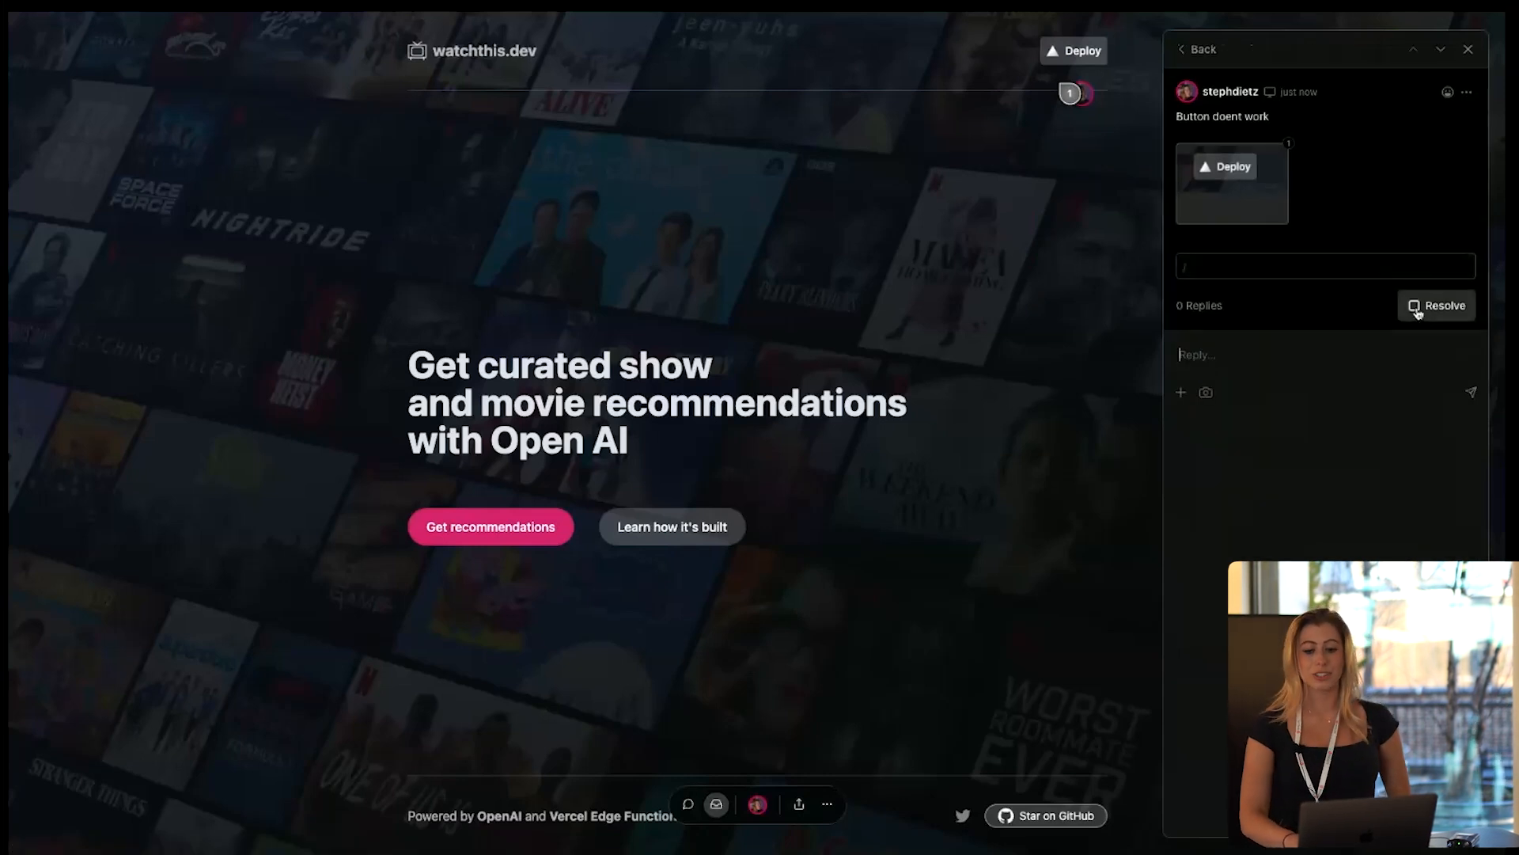
pyautogui.click(1437, 305)
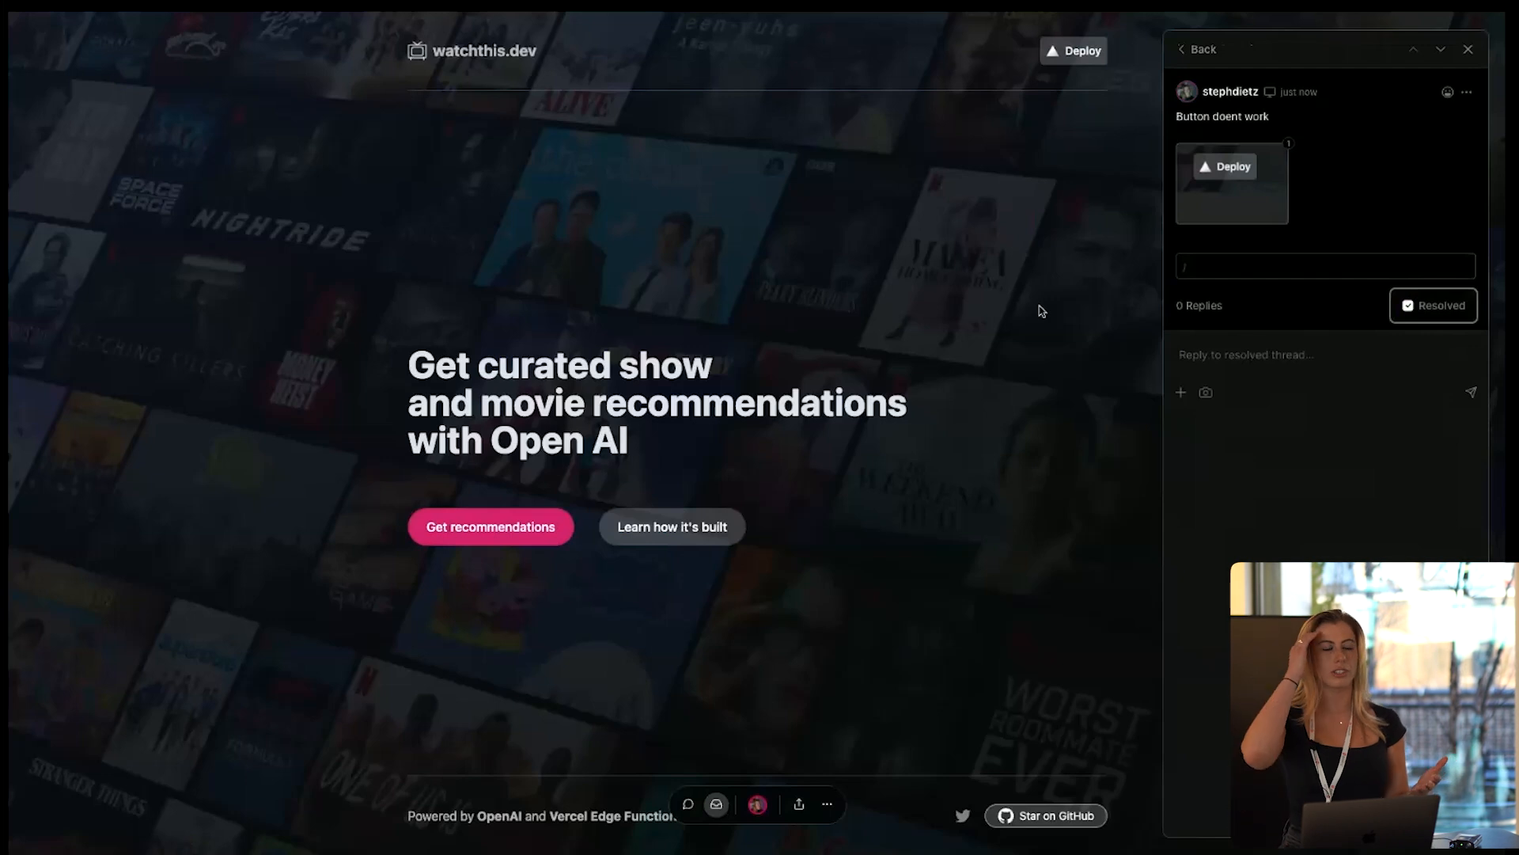
pyautogui.moveTo(985, 301)
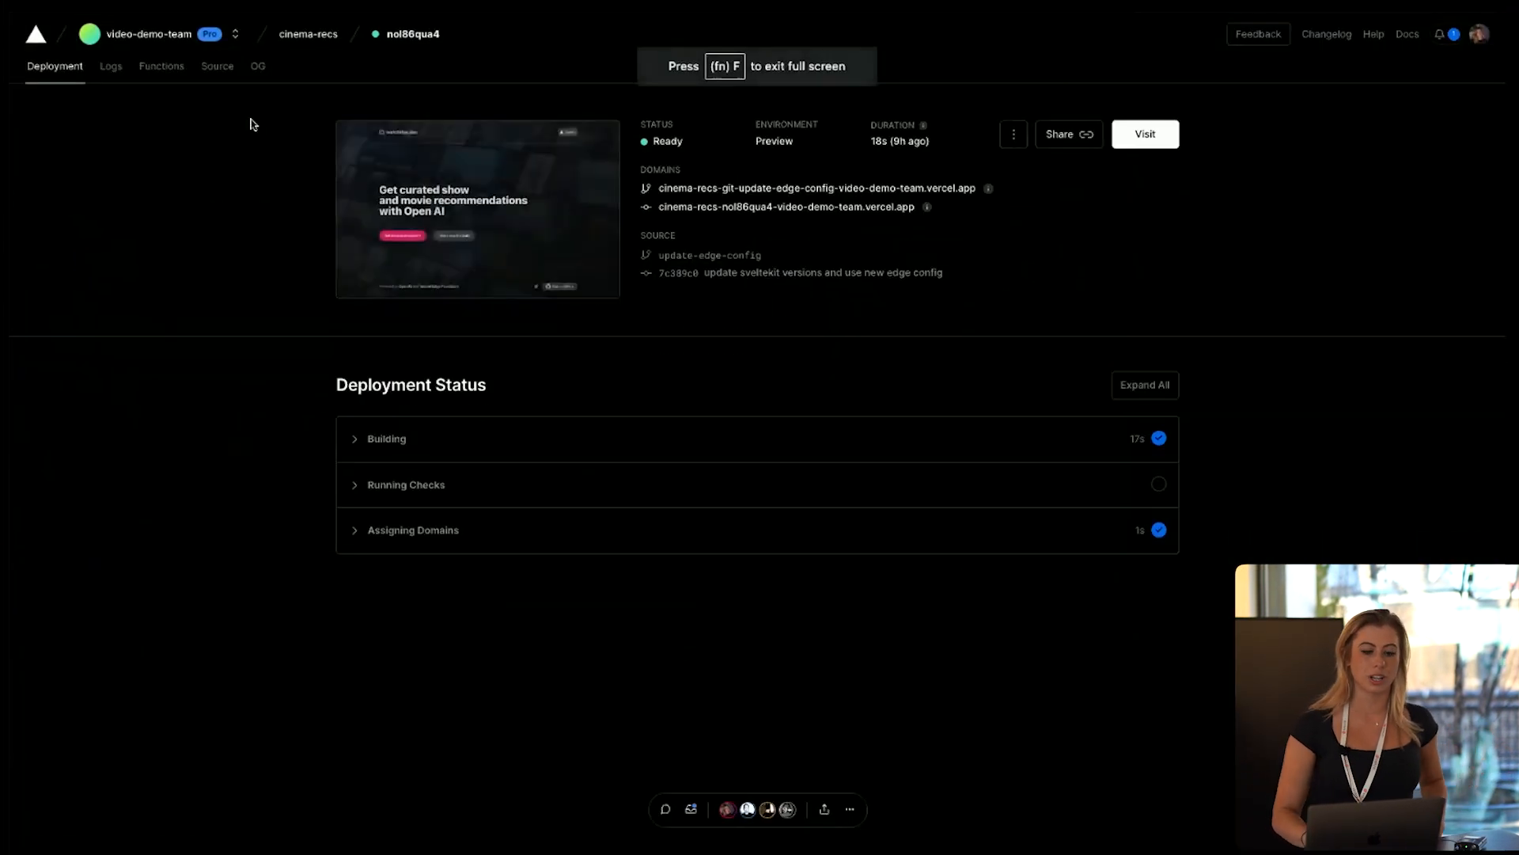
pyautogui.moveTo(160, 66)
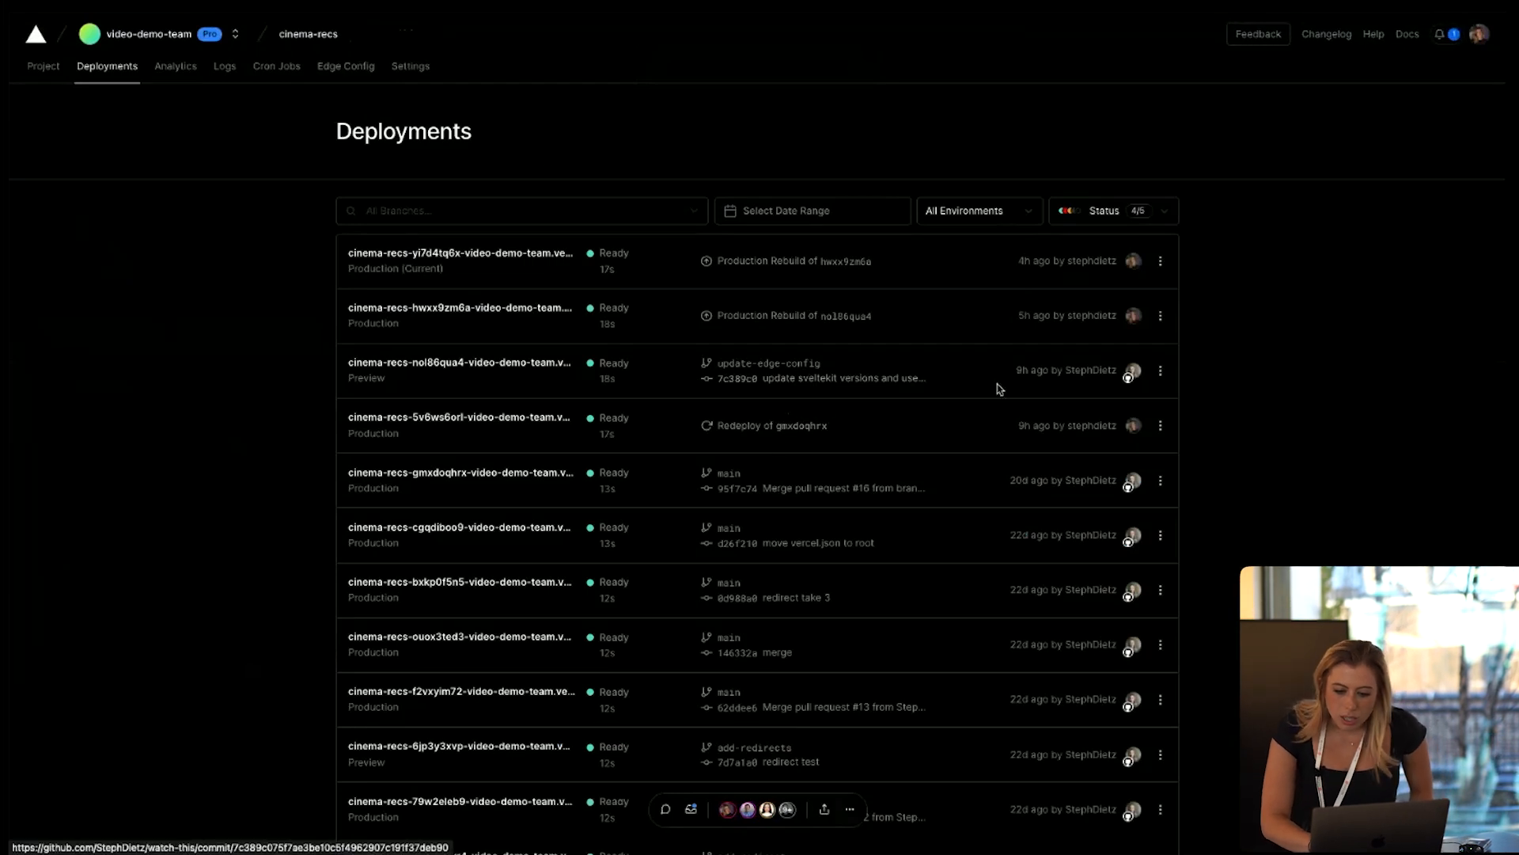
# - Promote the update-edge-config preview deployment to production and confirm
pyautogui.click(1160, 370)
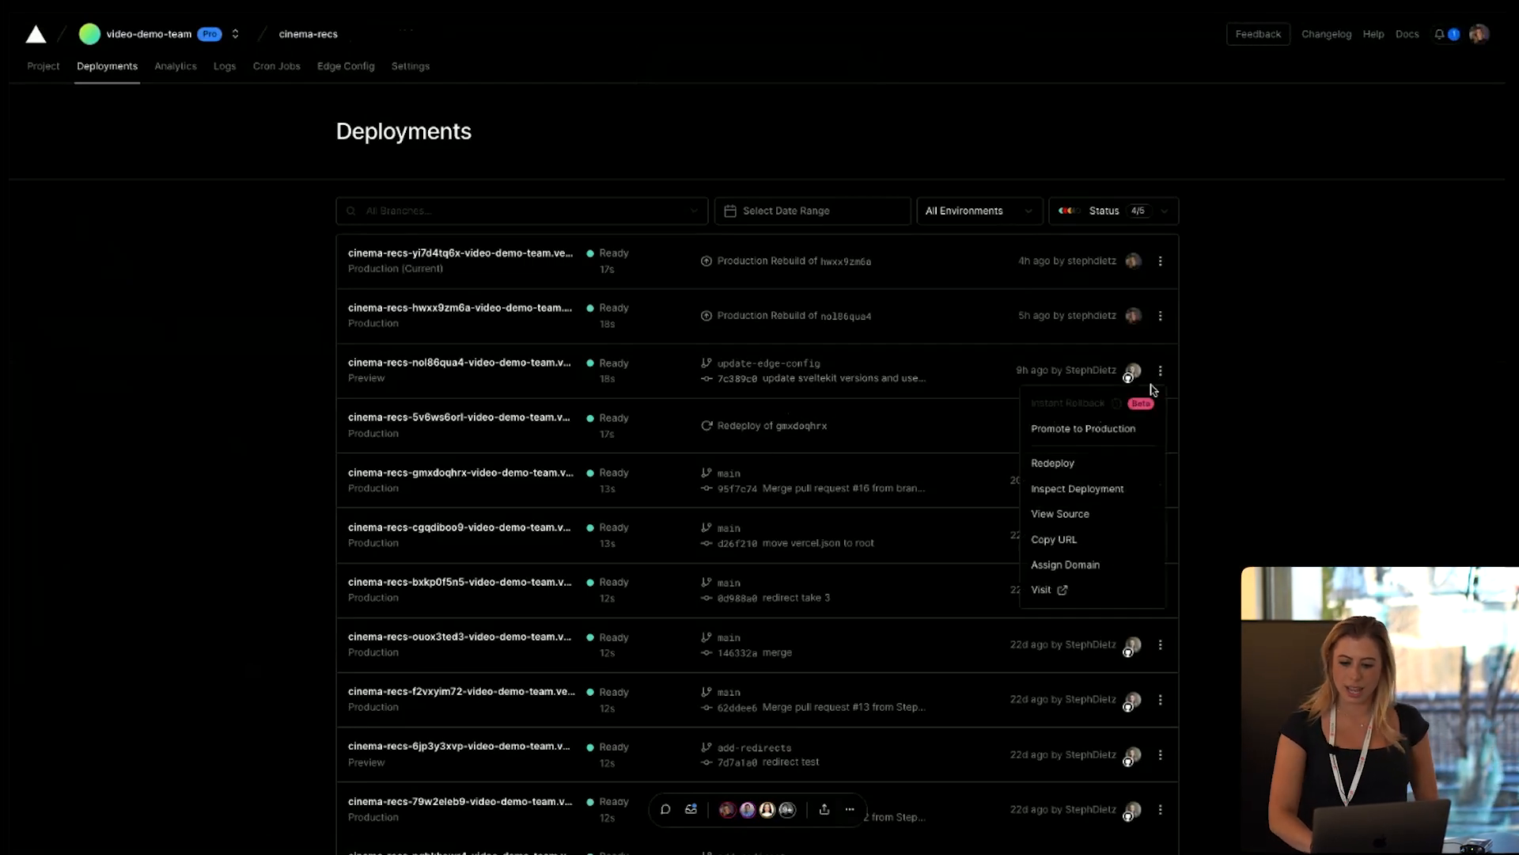
pyautogui.click(1084, 427)
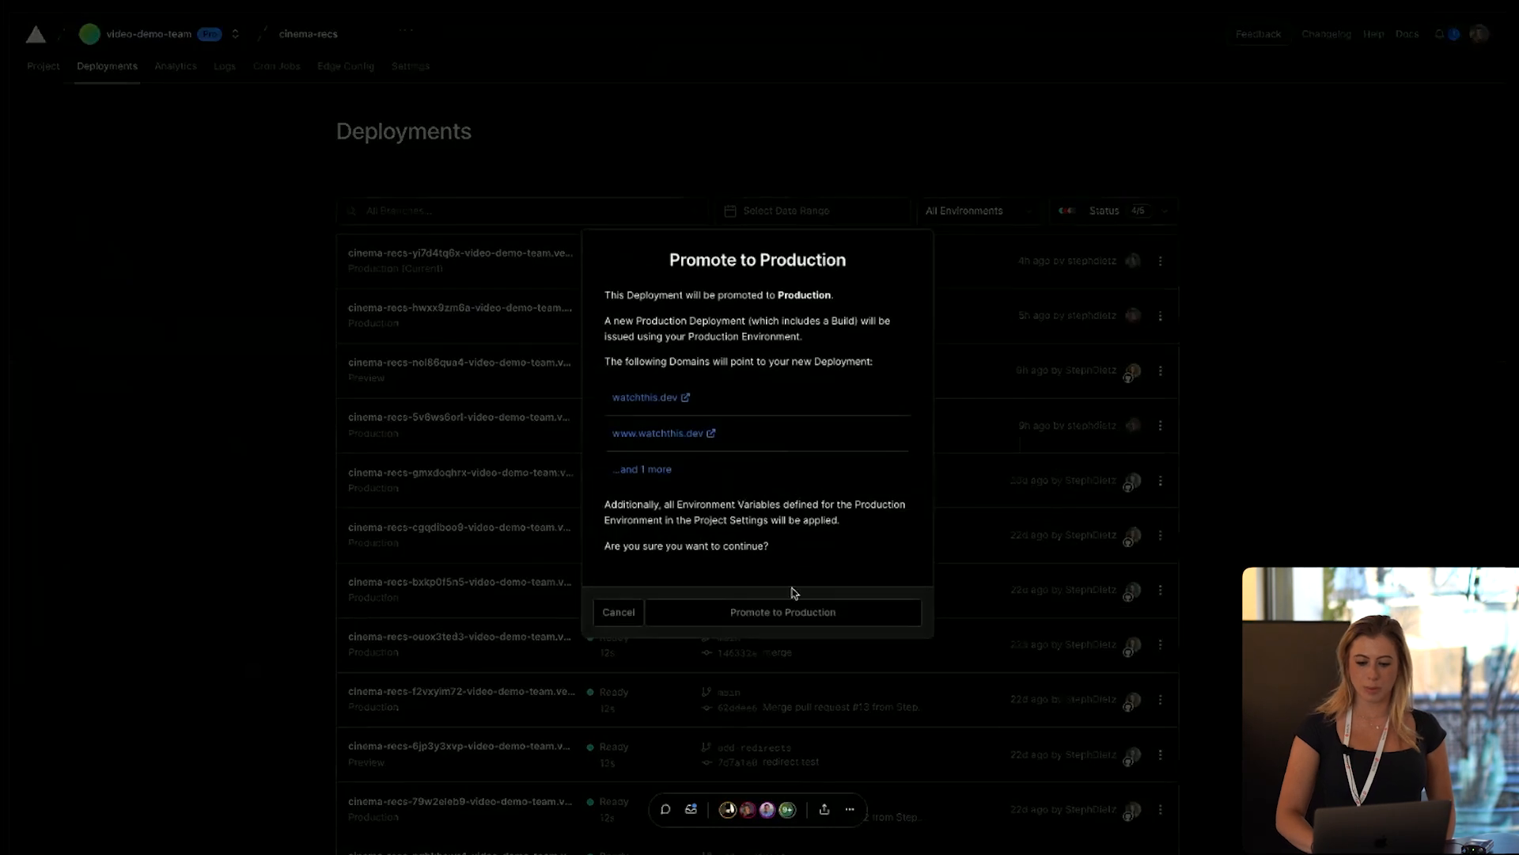
pyautogui.click(782, 612)
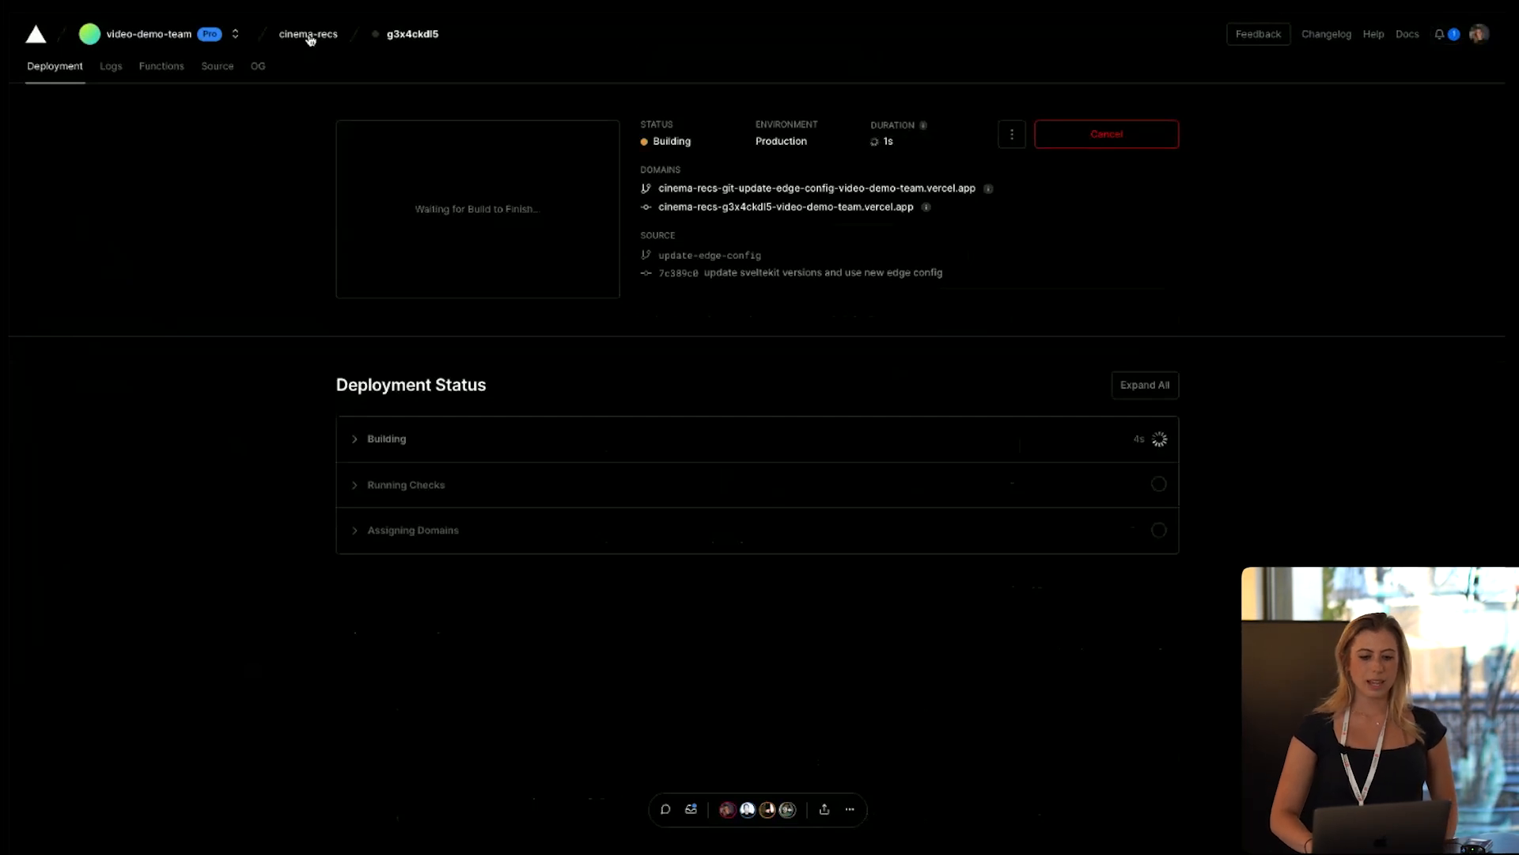
# - Return to the cinema-recs deployments list, where production build g3x4ckdl5 shows Ready
pyautogui.click(308, 34)
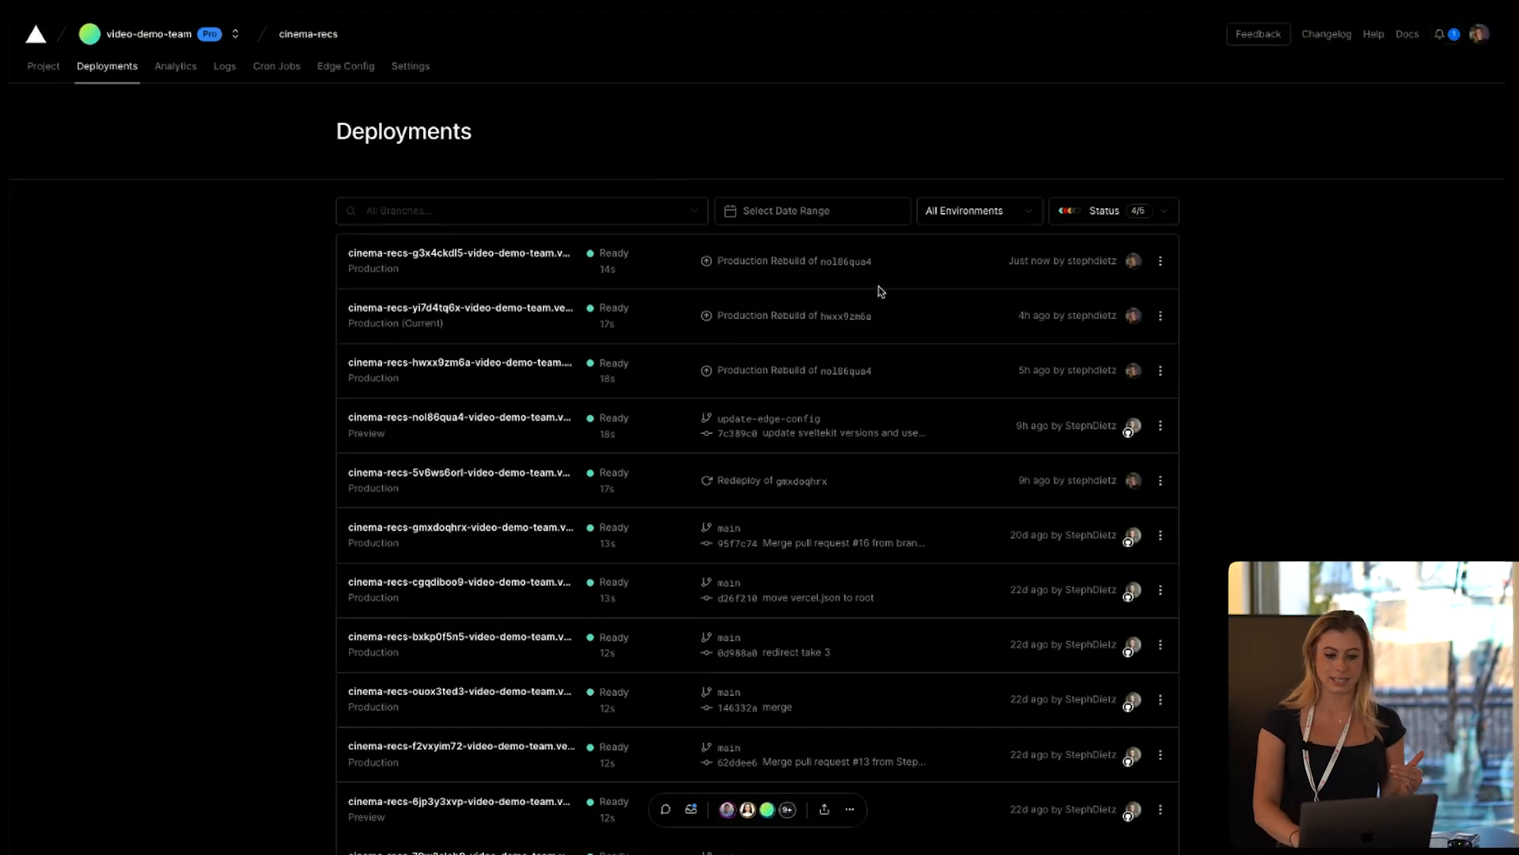
pyautogui.moveTo(552, 245)
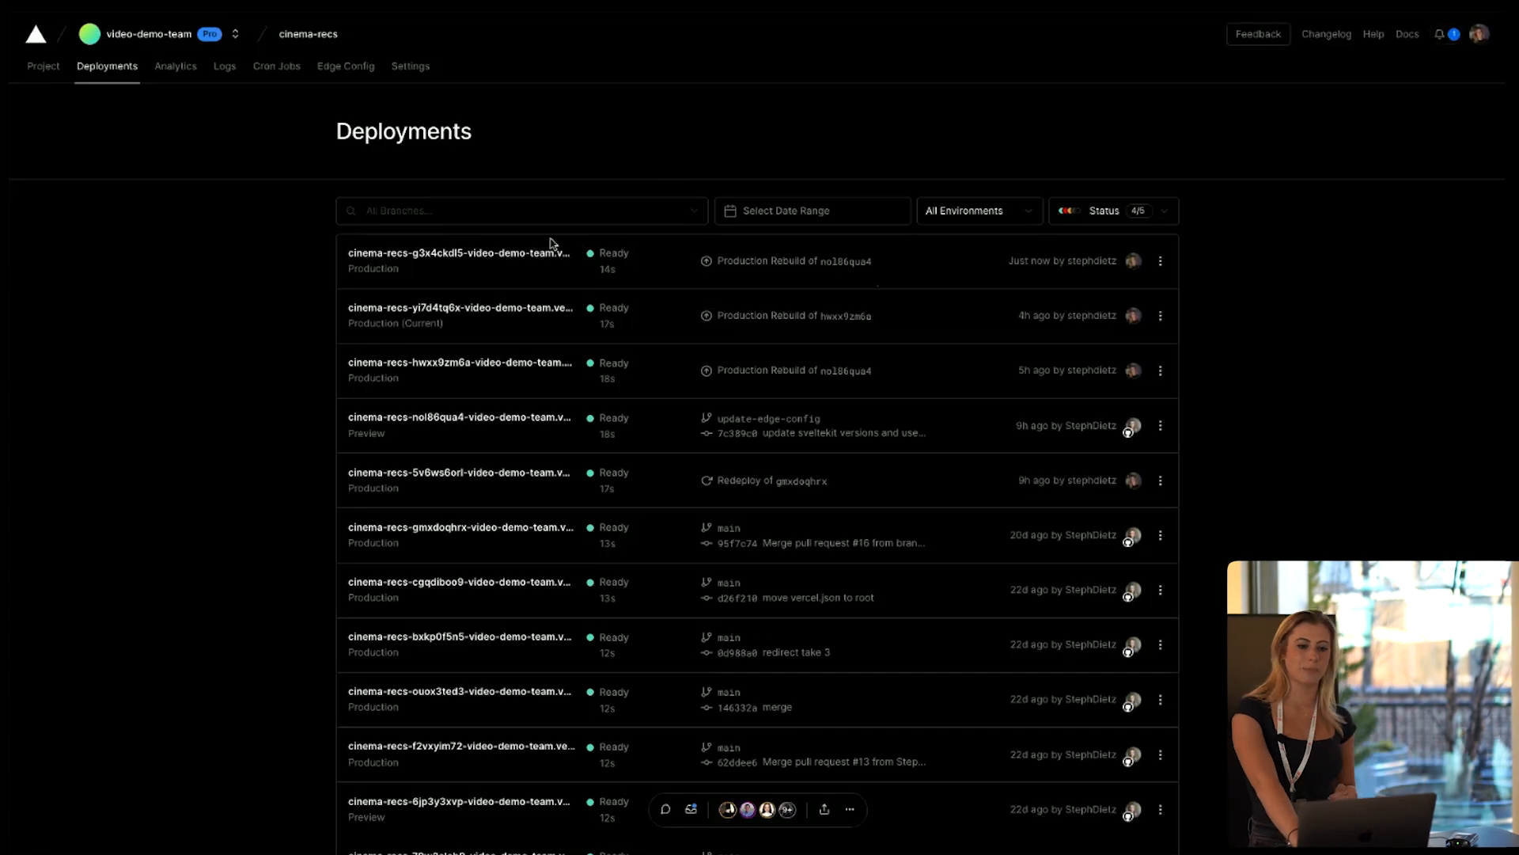
pyautogui.moveTo(500, 258)
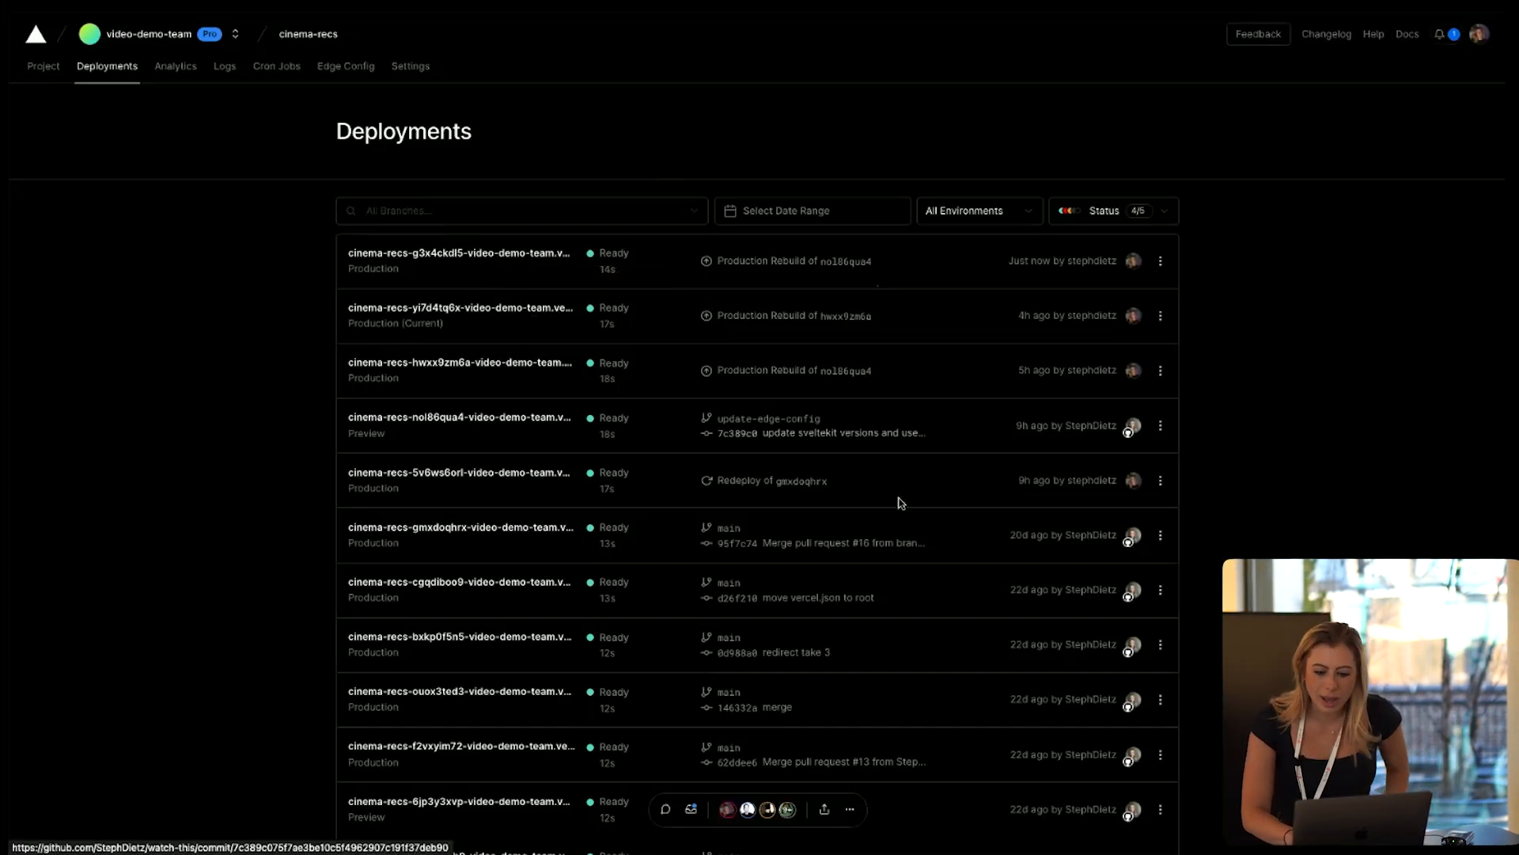
# - Instant-rollback production to the gmxdoqhrx main deployment and confirm the domain reassignment
pyautogui.click(1160, 535)
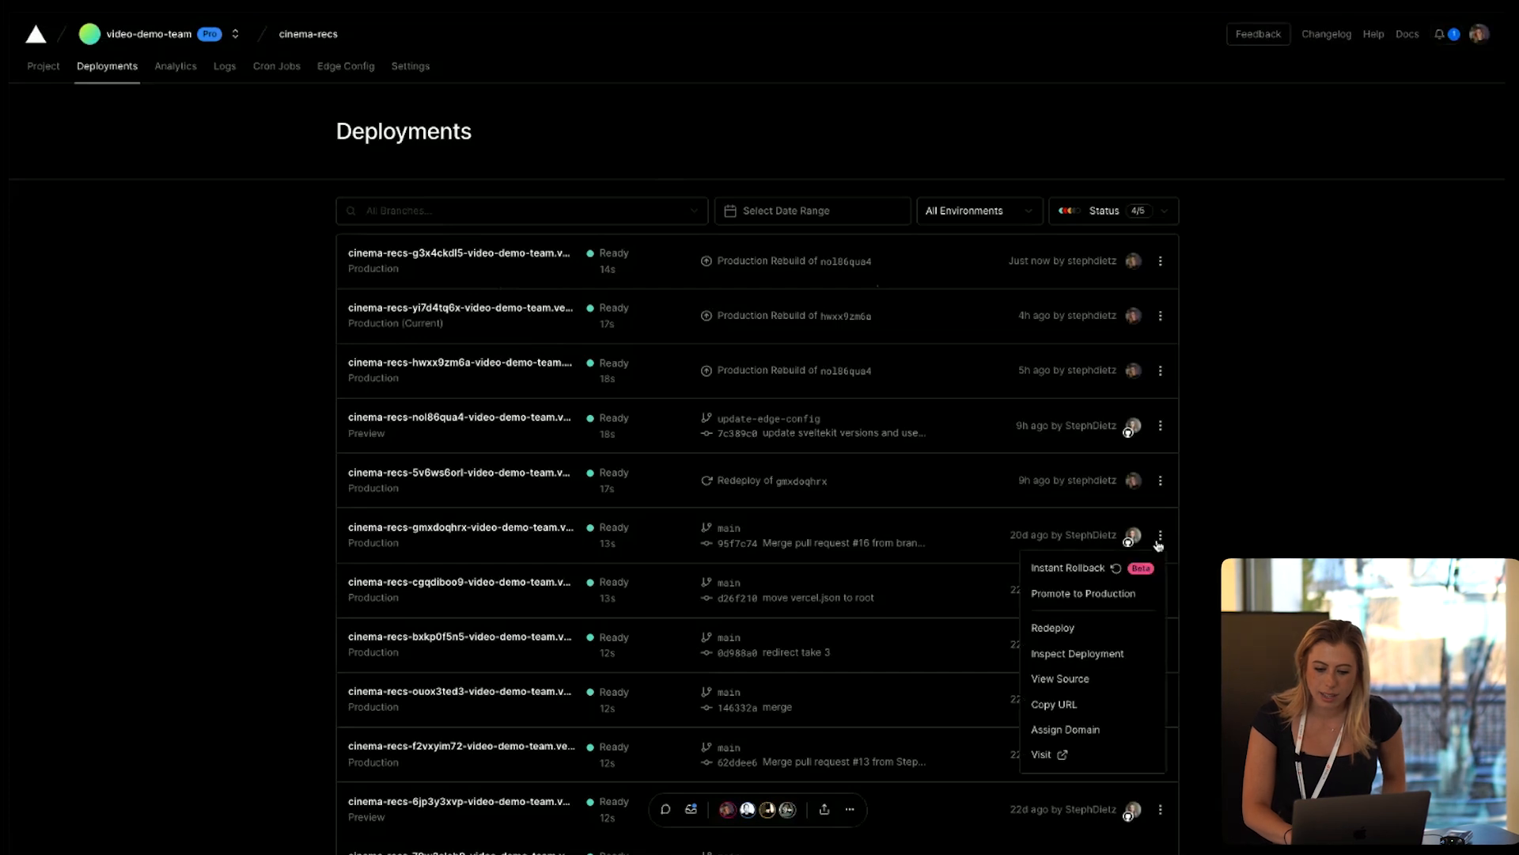
pyautogui.click(1068, 567)
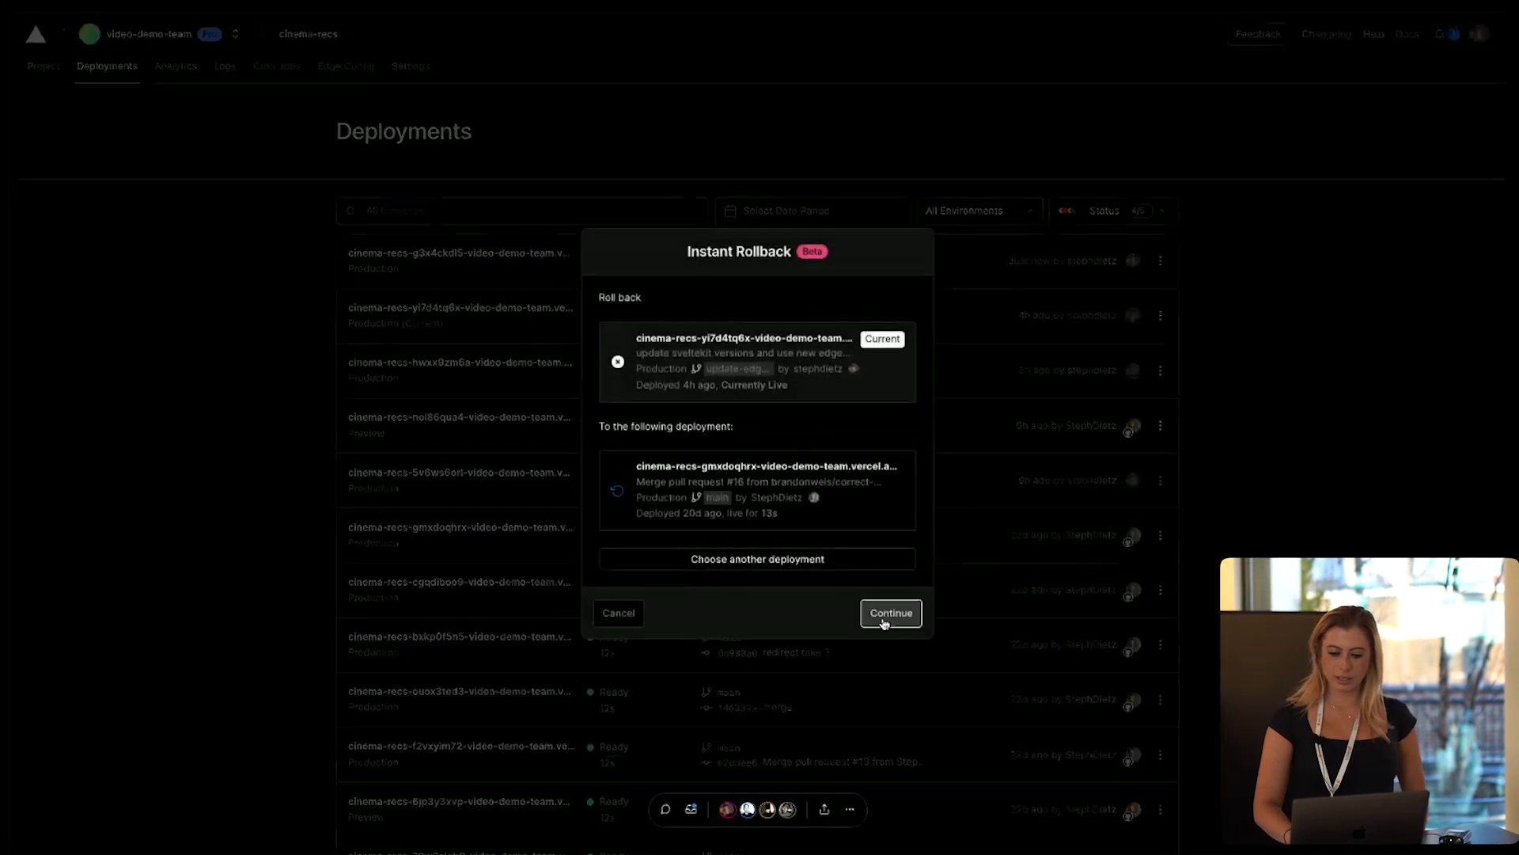
pyautogui.click(889, 612)
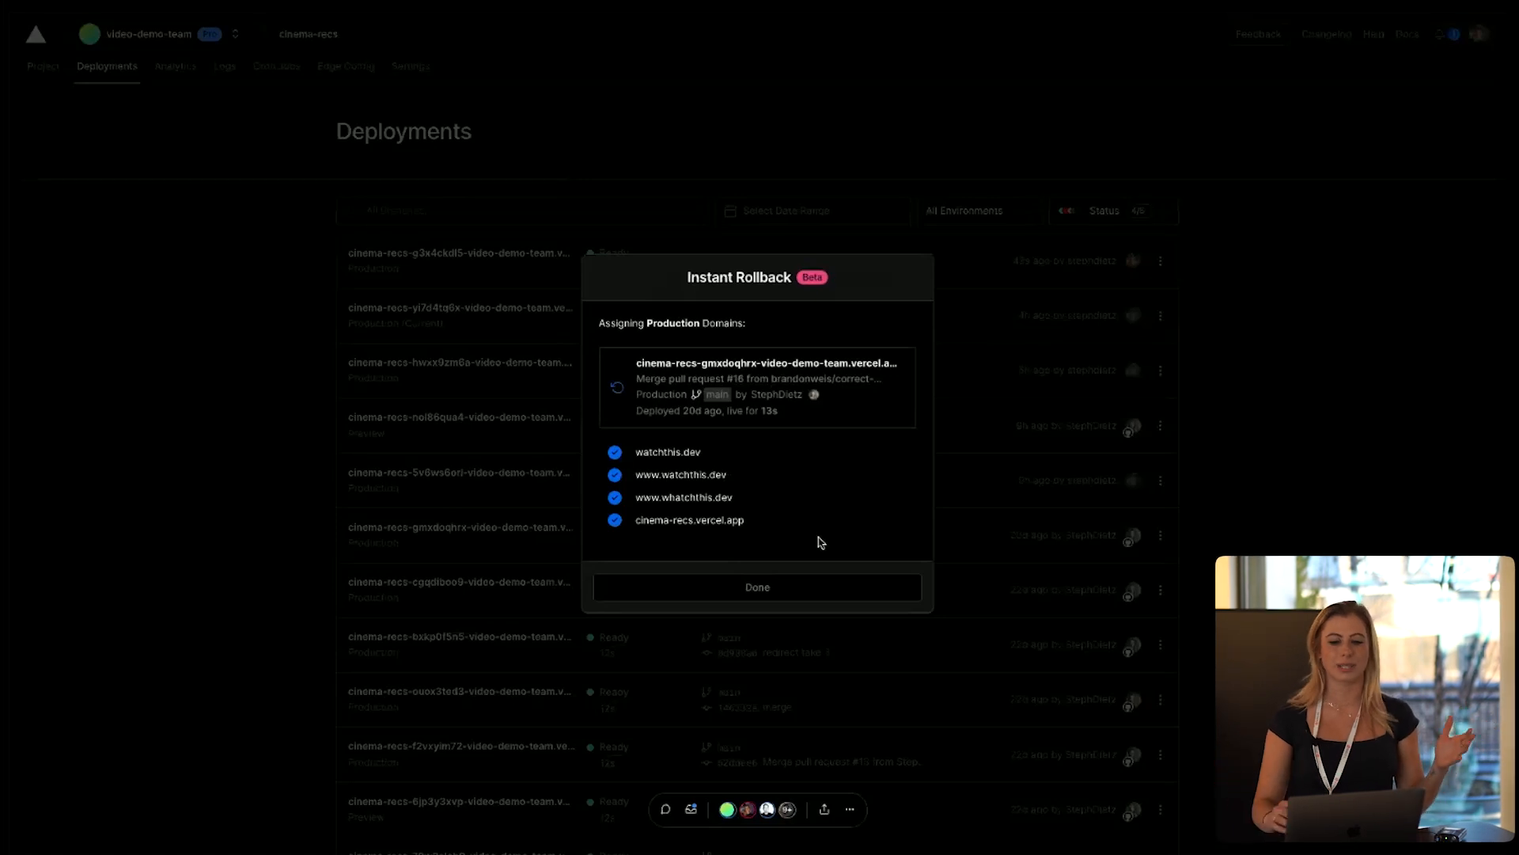
pyautogui.click(757, 586)
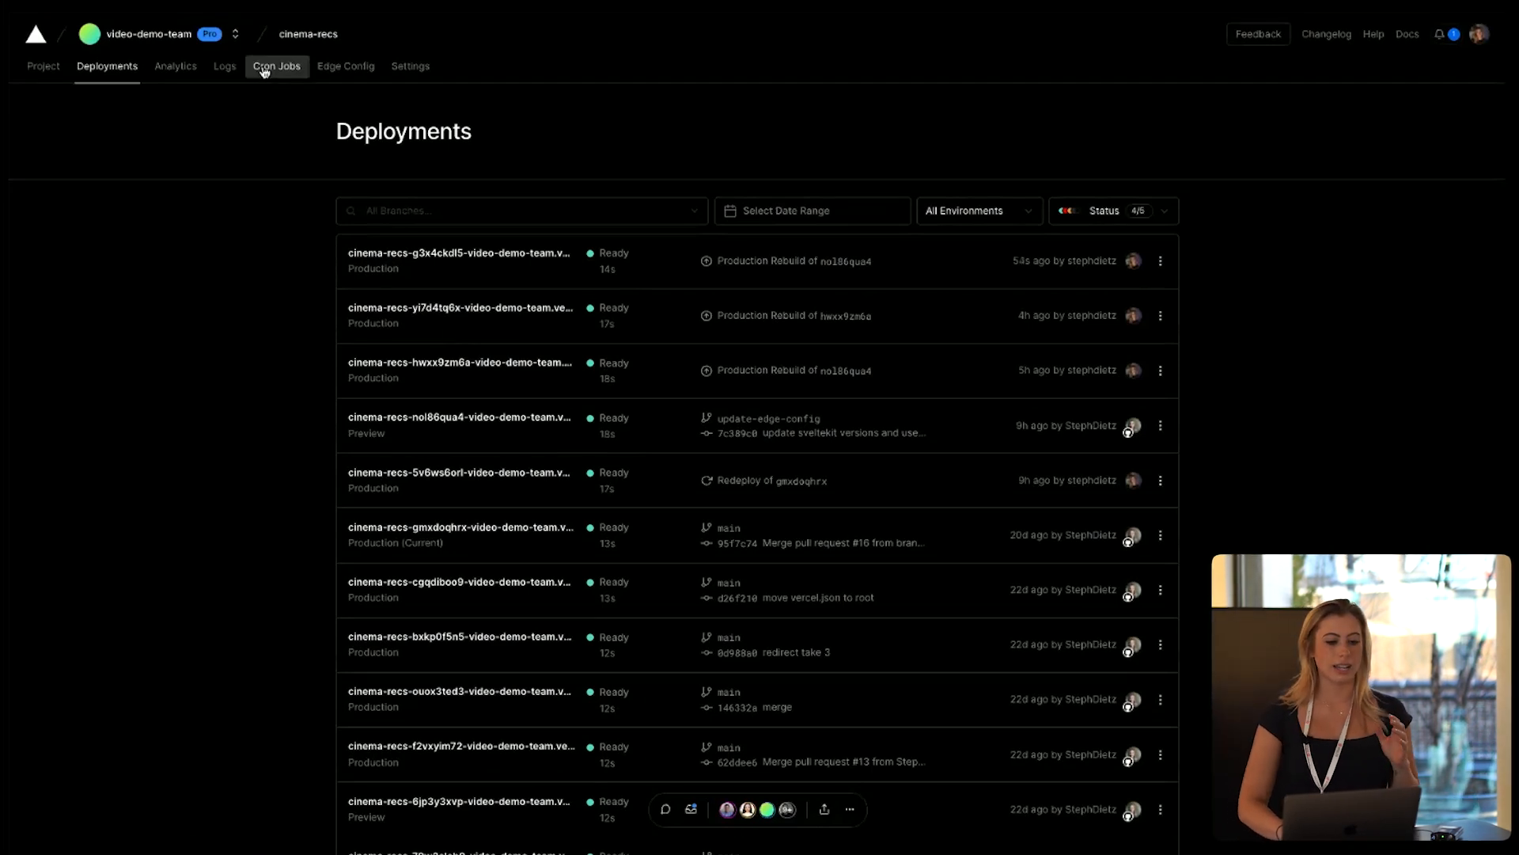
# - Open Analytics > Audiences for cinema-recs and scroll through visitors, referrers, countries and browsers
pyautogui.click(175, 66)
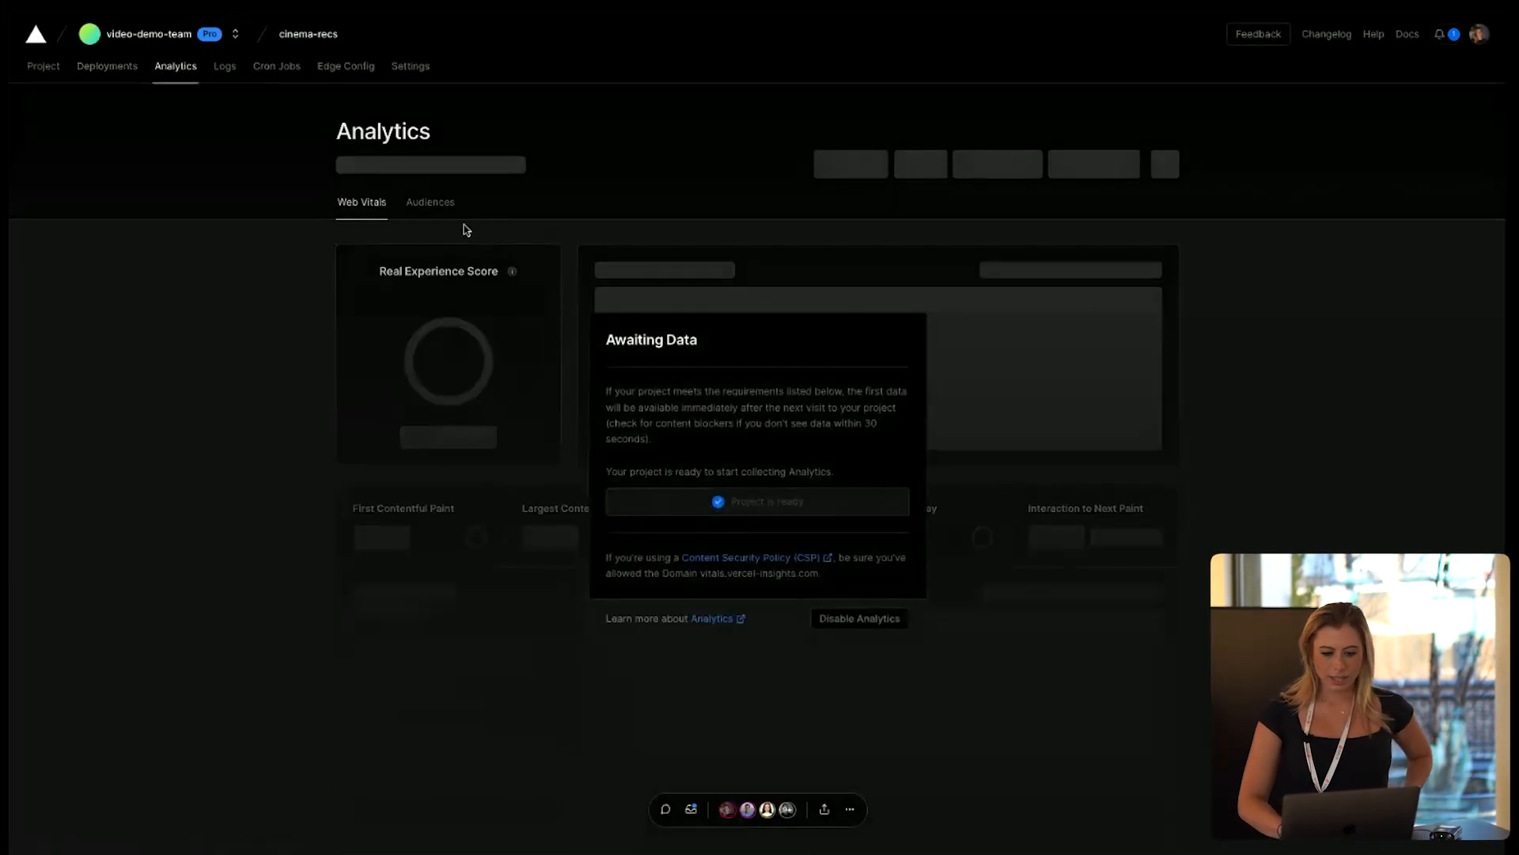
pyautogui.click(429, 202)
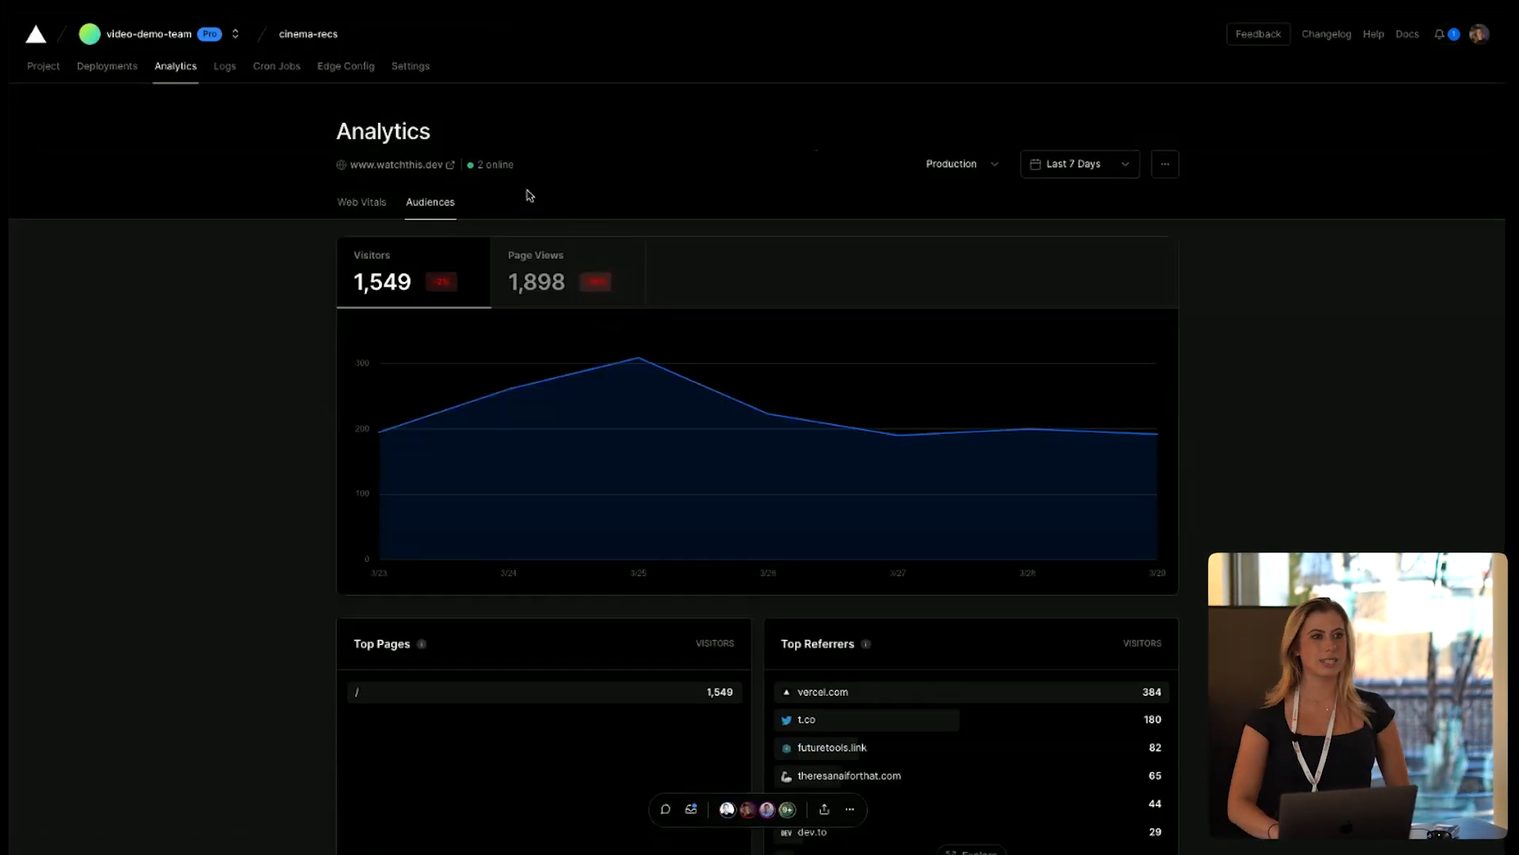
pyautogui.moveTo(872, 230)
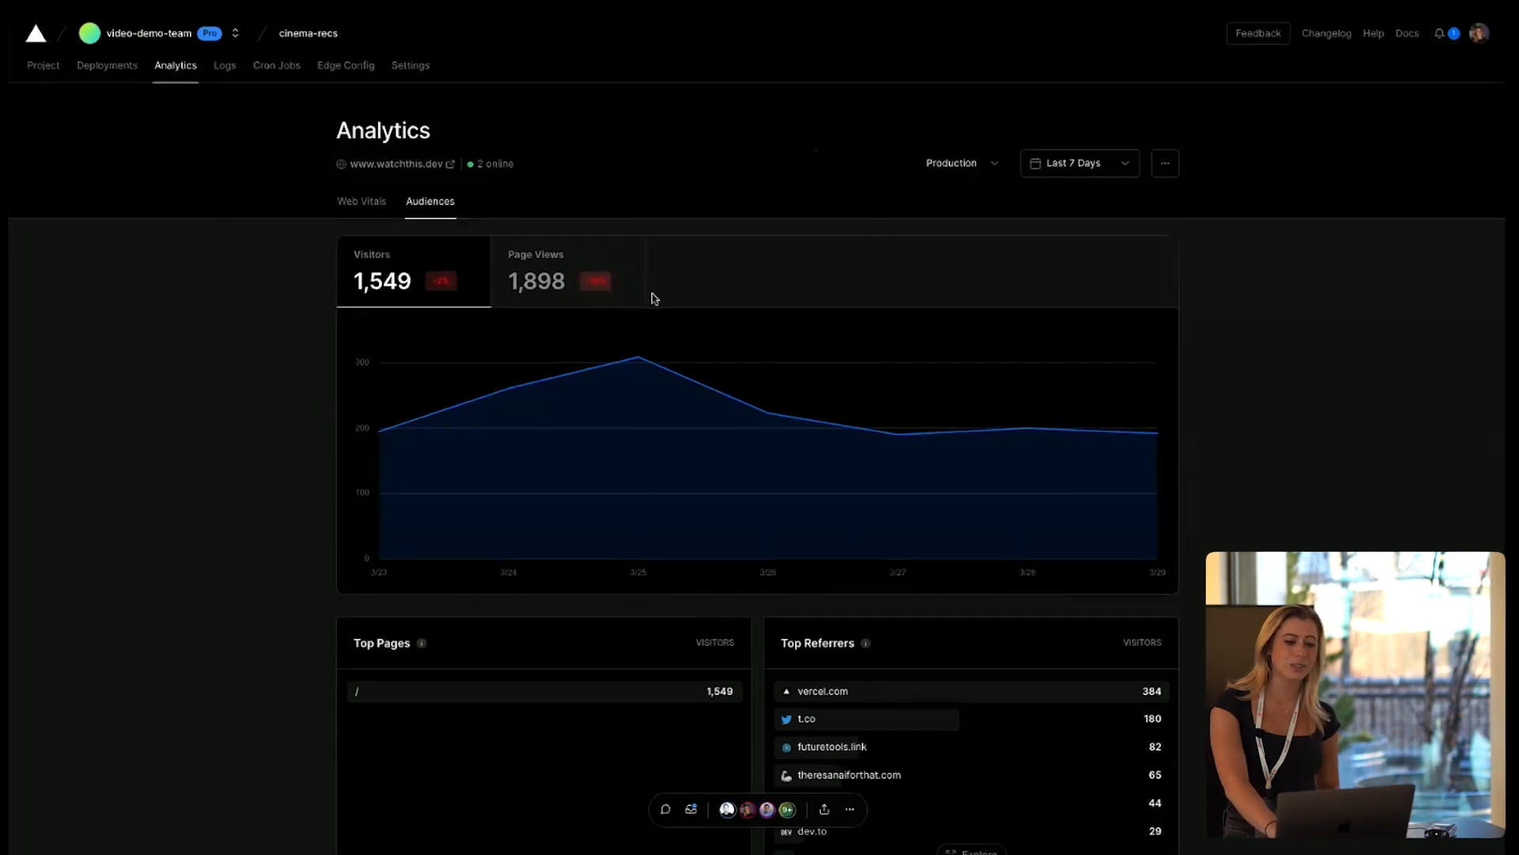
pyautogui.scroll(-3)
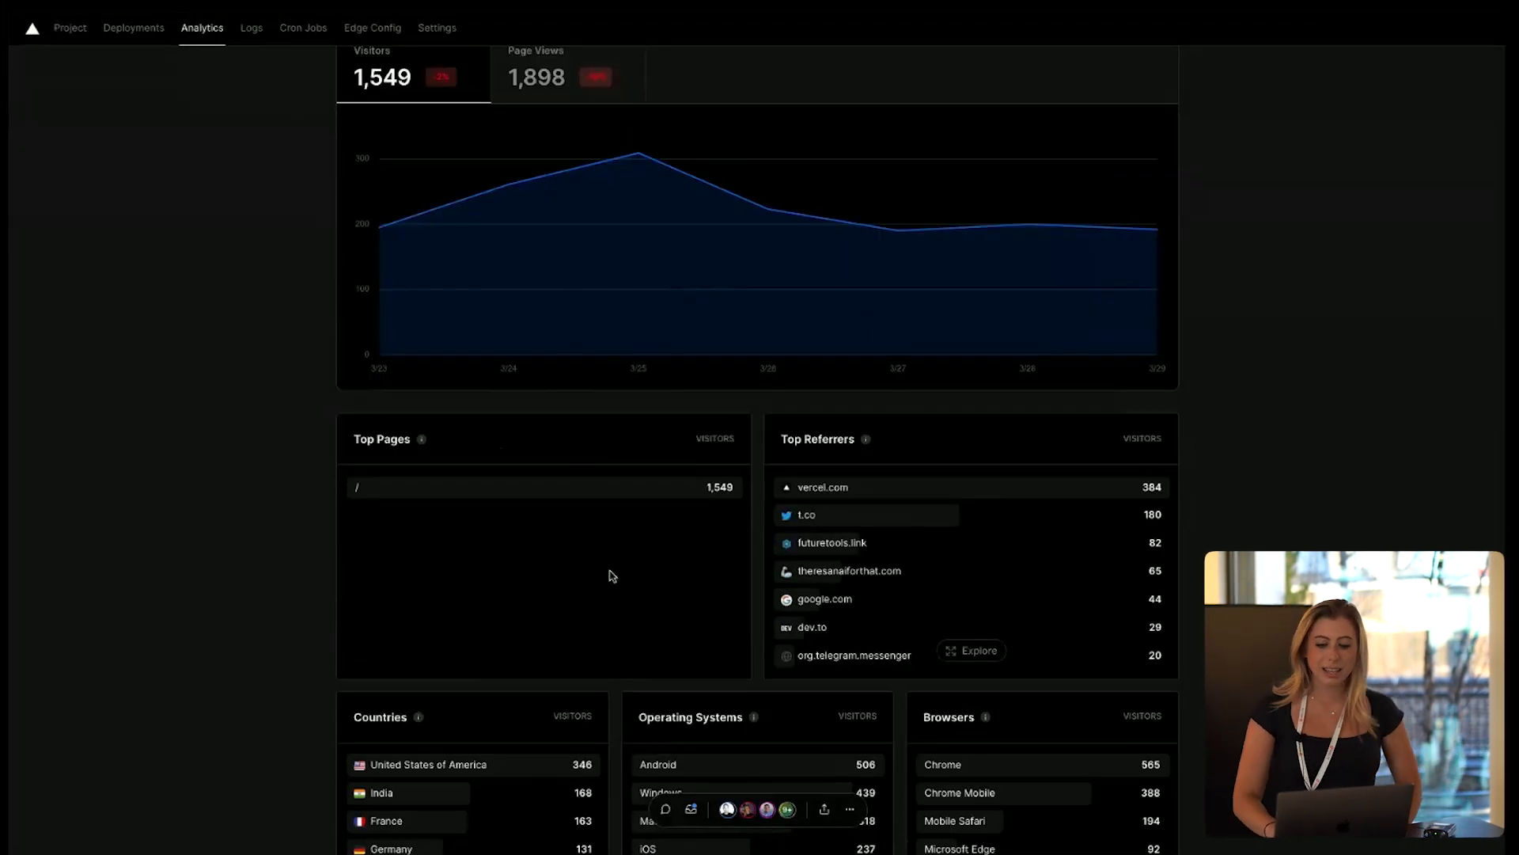
pyautogui.scroll(-3)
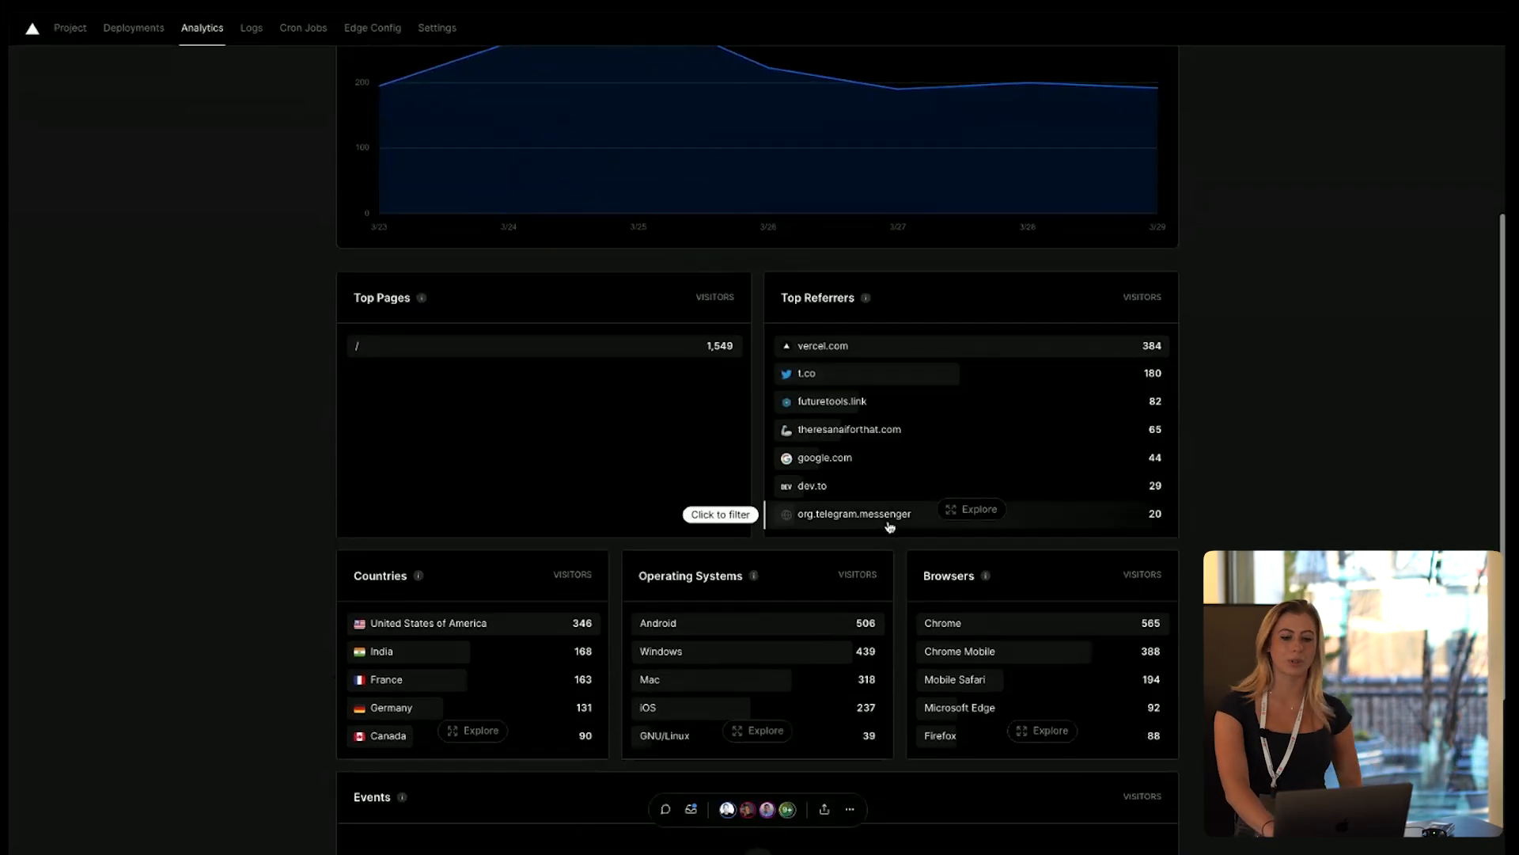
pyautogui.moveTo(715, 571)
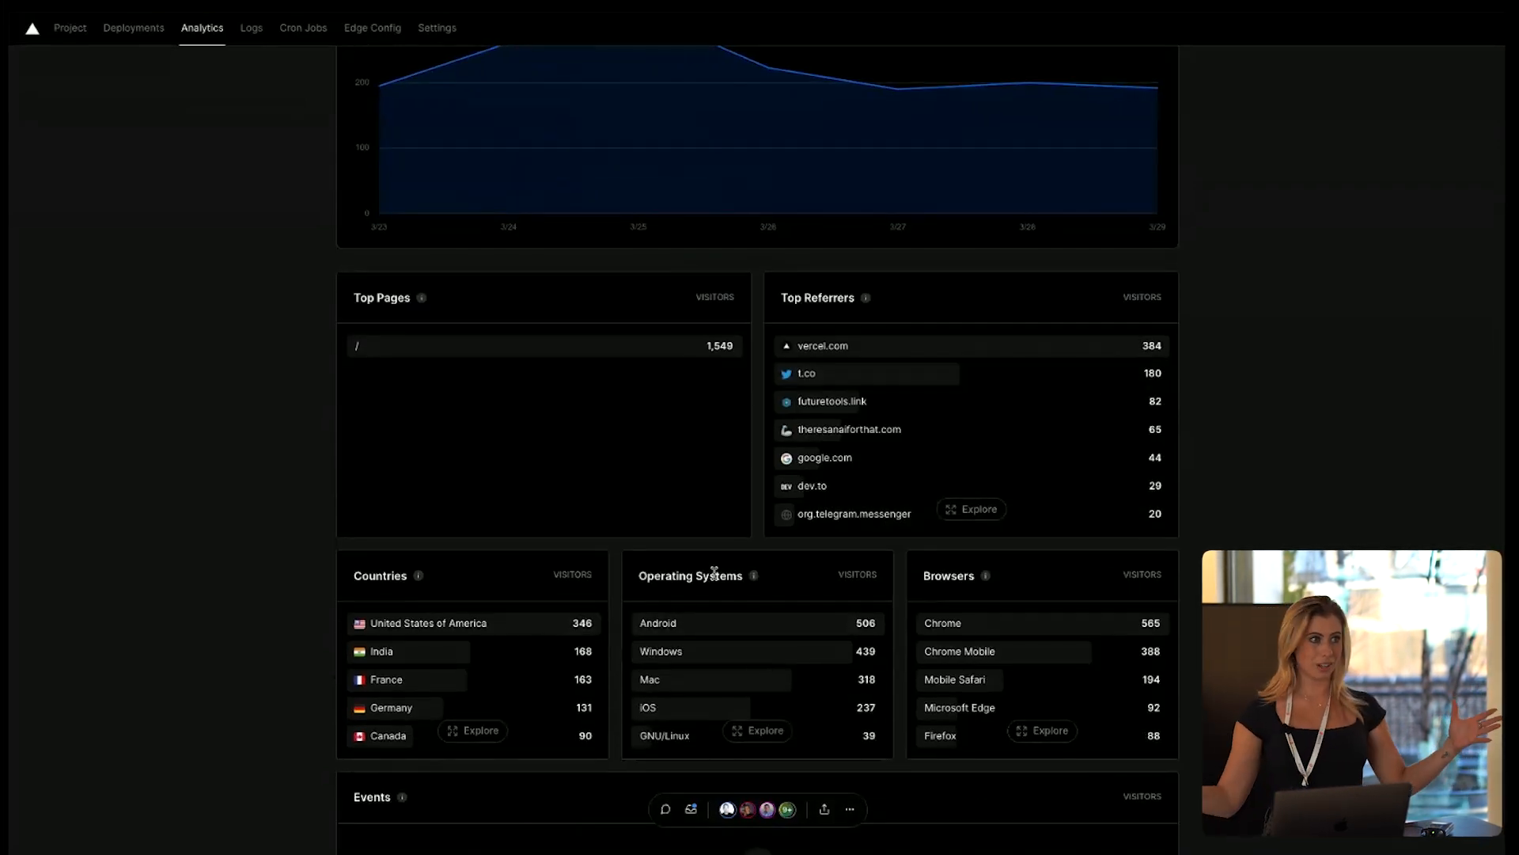